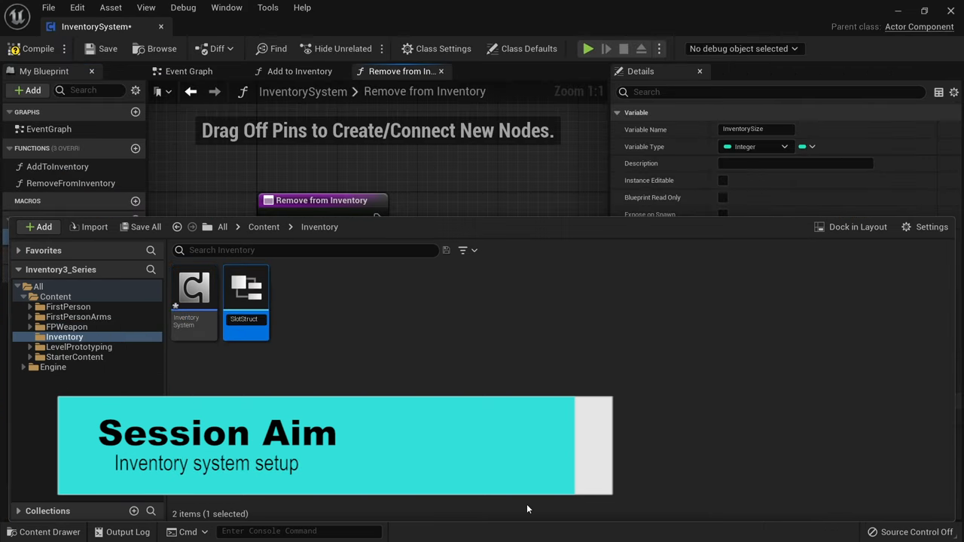
# Leave the intro preview to show the FirstPersonMap level in the level editor.
pyautogui.doubleClick(246, 294)
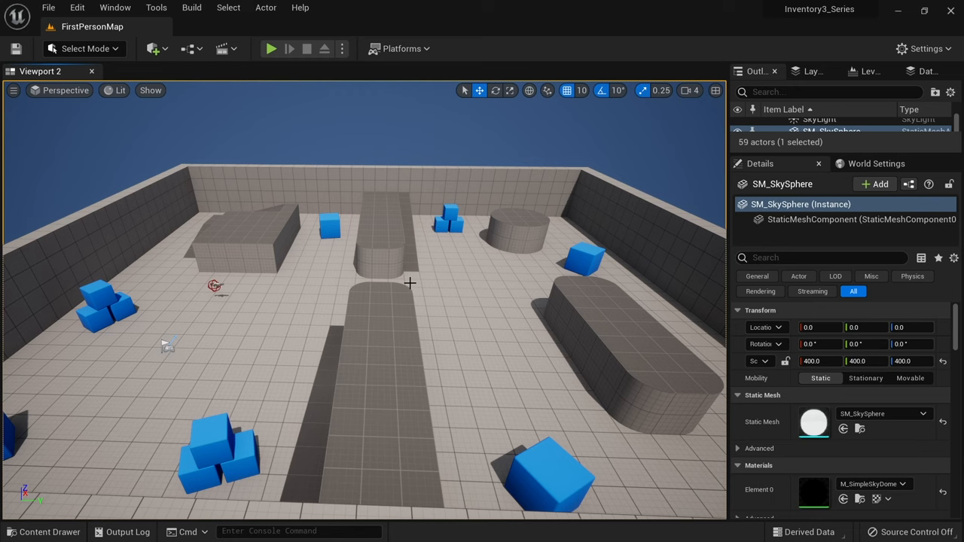
# Make an Inventory folder under Content and start an InventorySystem Actor Component blueprint.
pyautogui.click(49, 532)
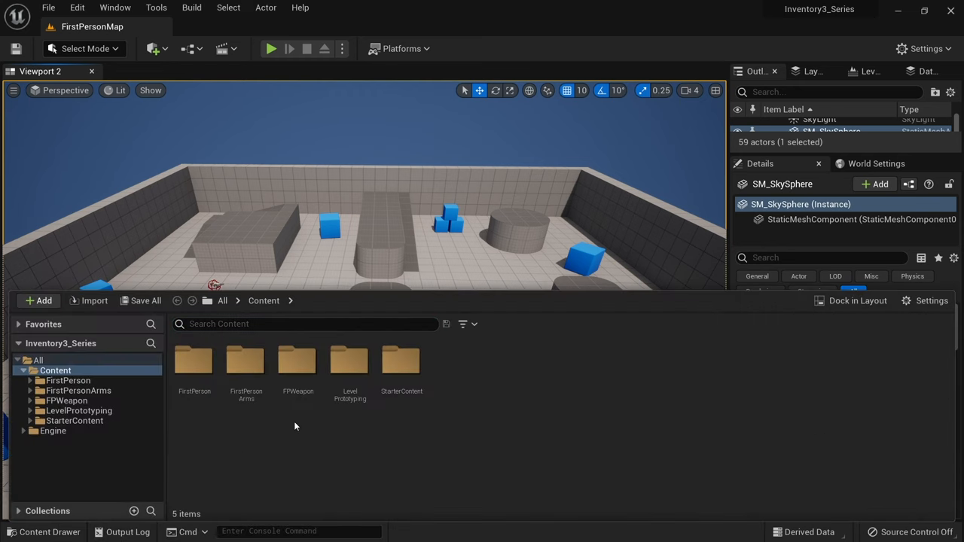
pyautogui.click(37, 300)
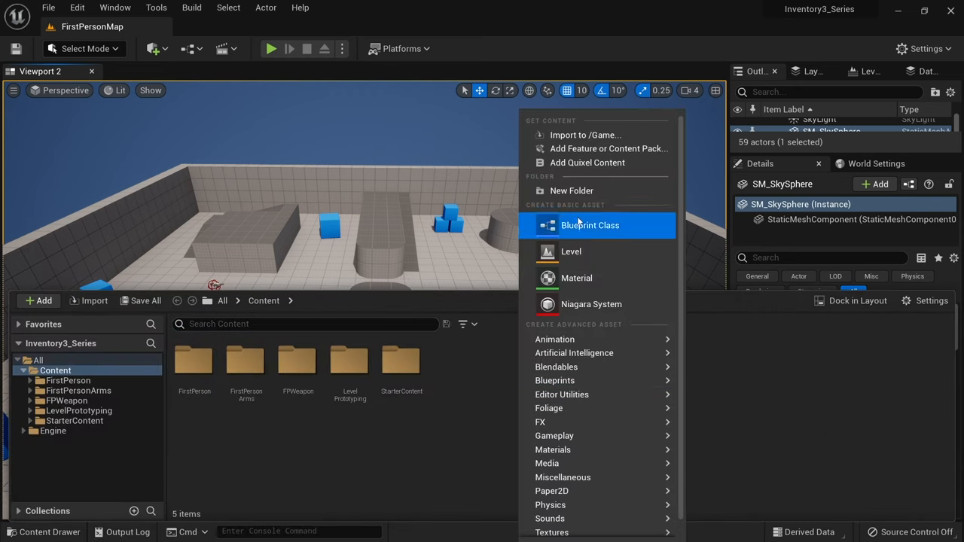
pyautogui.click(571, 190)
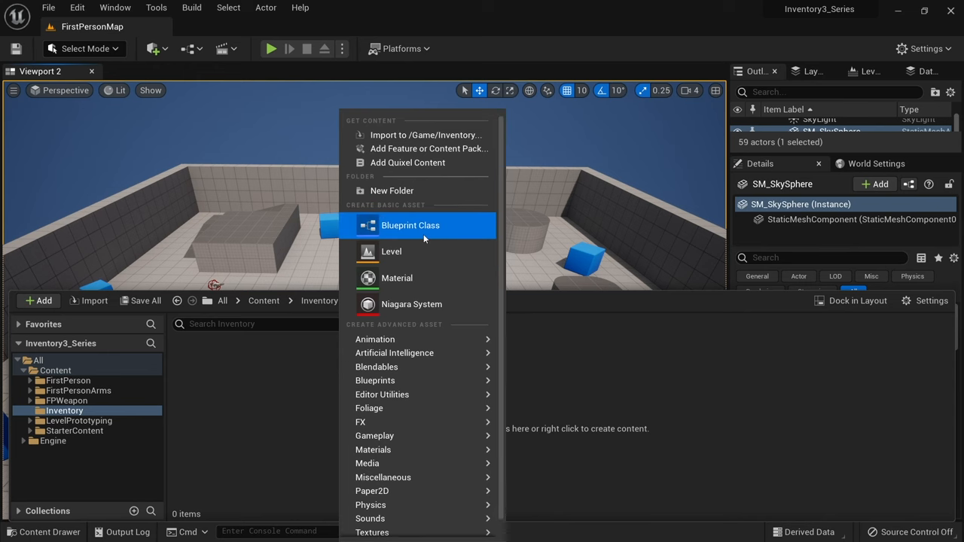
pyautogui.click(410, 225)
pyautogui.write('InventorySystem')
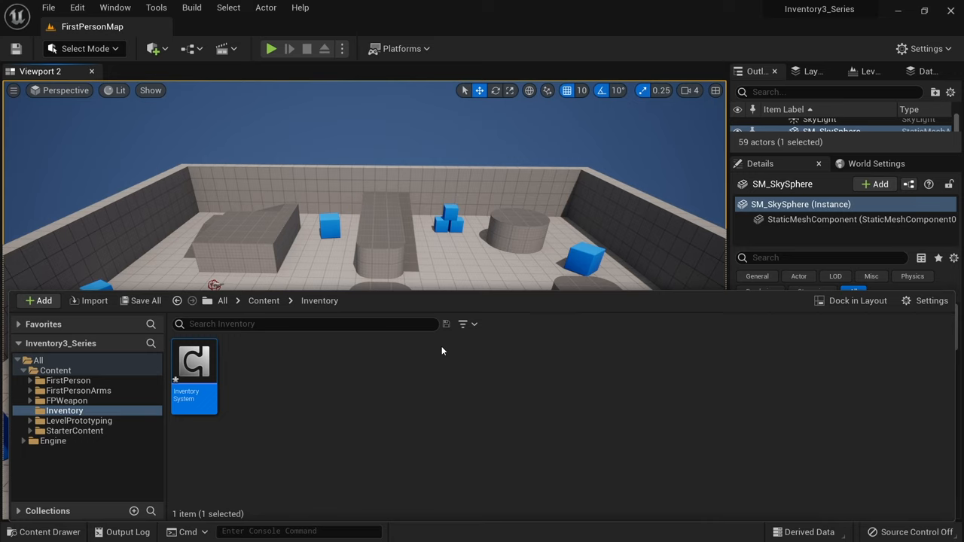
# Open the InventorySystem blueprint and begin adding an AddToInventory function.
pyautogui.doubleClick(193, 369)
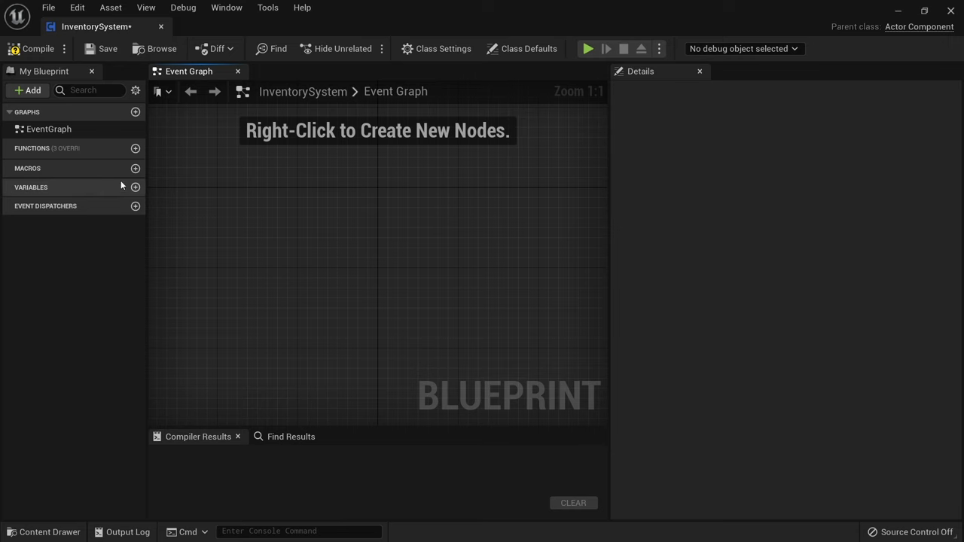
pyautogui.click(135, 149)
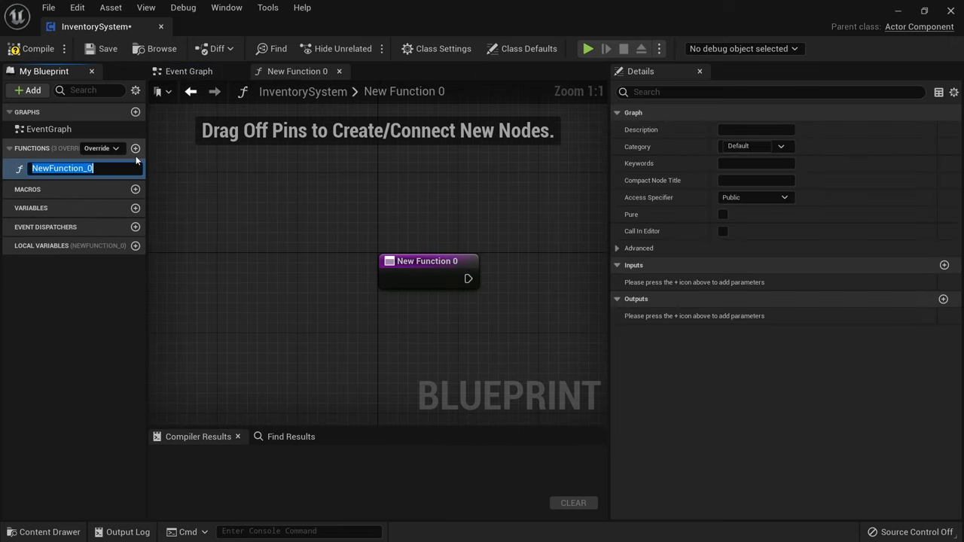
pyautogui.write('AddToInventory')
pyautogui.write('InventorySize')
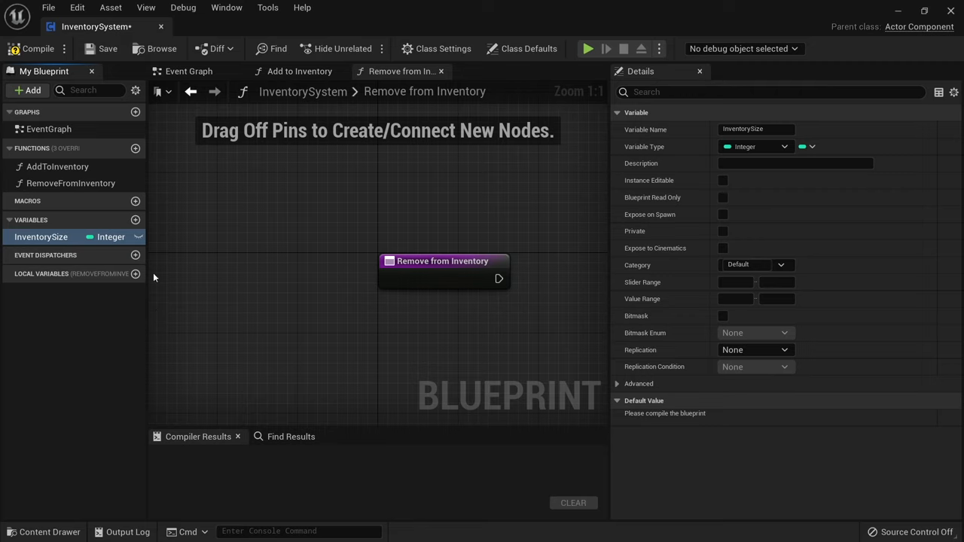
pyautogui.moveTo(178, 292)
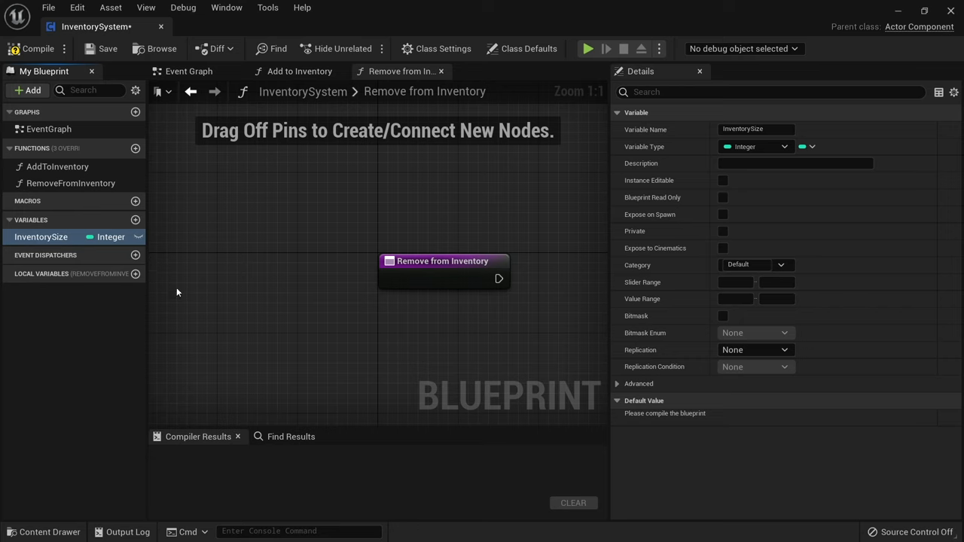
# Reposition the graph view and create the FSlotStruct structure asset in Inventory.
pyautogui.moveTo(443, 261); pyautogui.dragTo(322, 200)
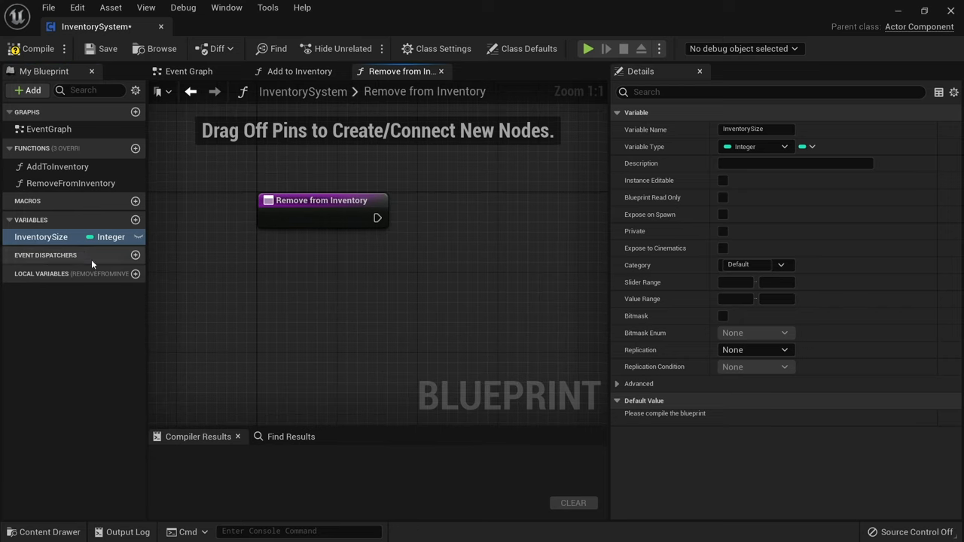
pyautogui.moveTo(269, 314)
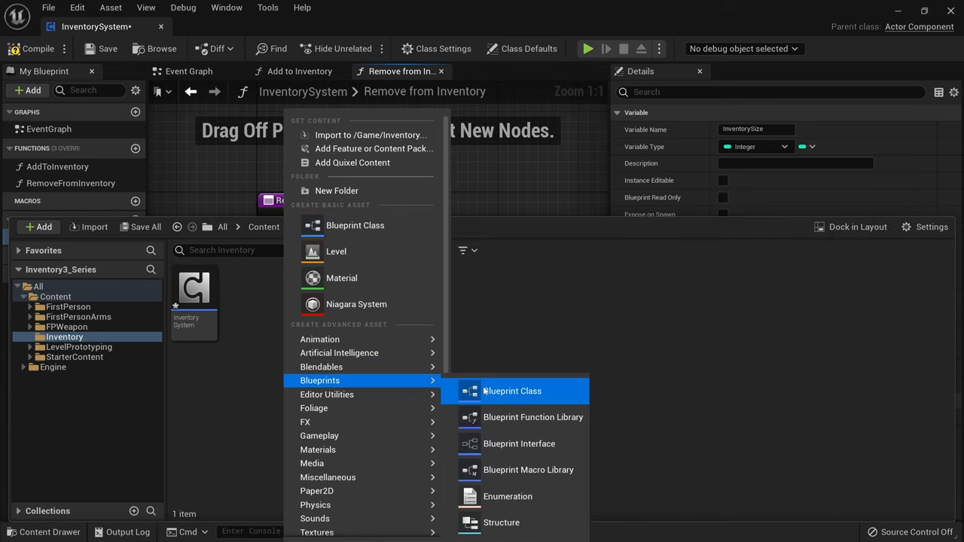
pyautogui.moveTo(501, 522)
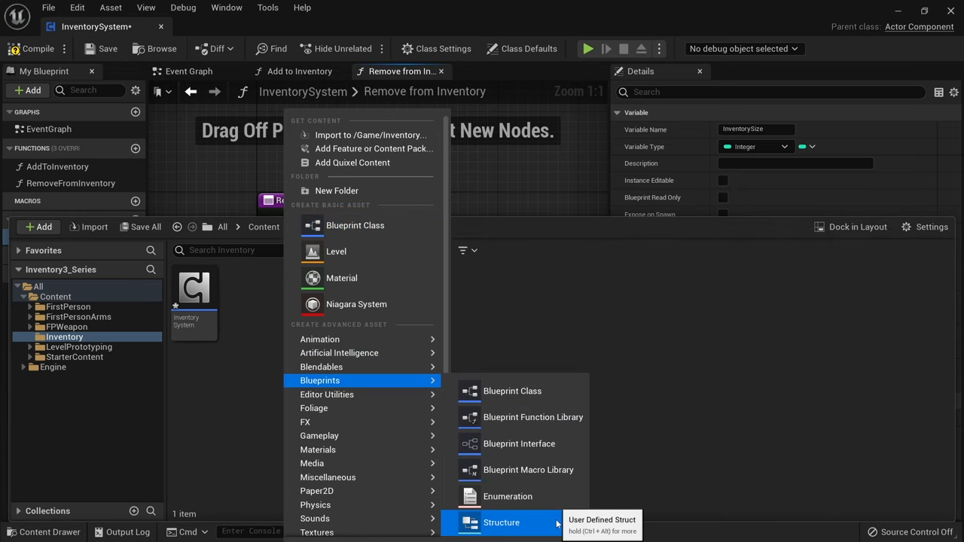
pyautogui.click(501, 522)
pyautogui.write('FSlotStruct')
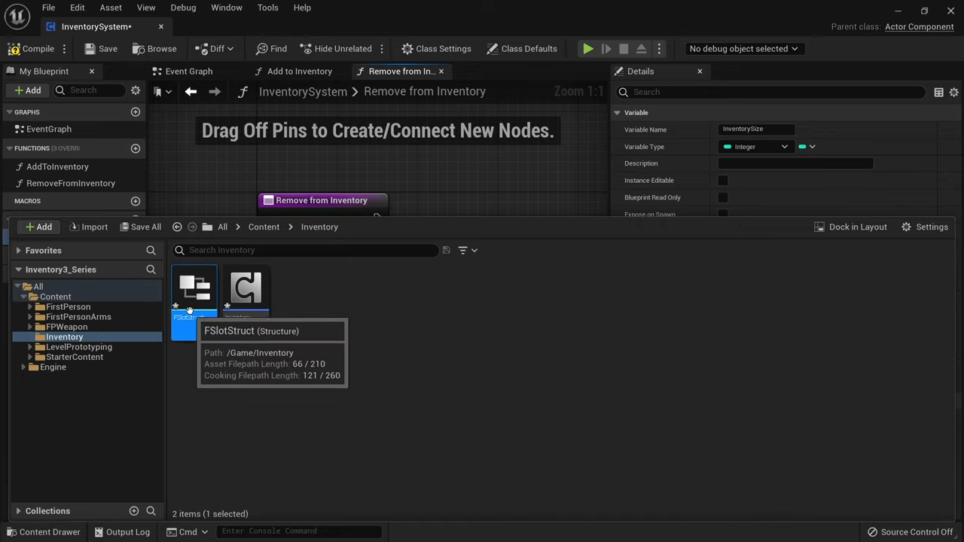
# Define FSlotStruct members ItemID as a Name and Quantity as an Integer.
pyautogui.doubleClick(194, 288)
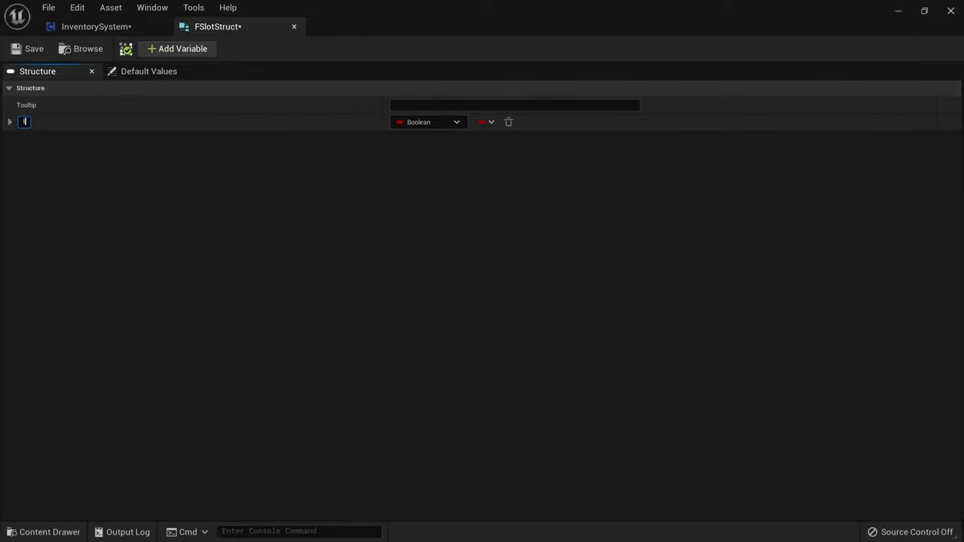
pyautogui.write('ItemID')
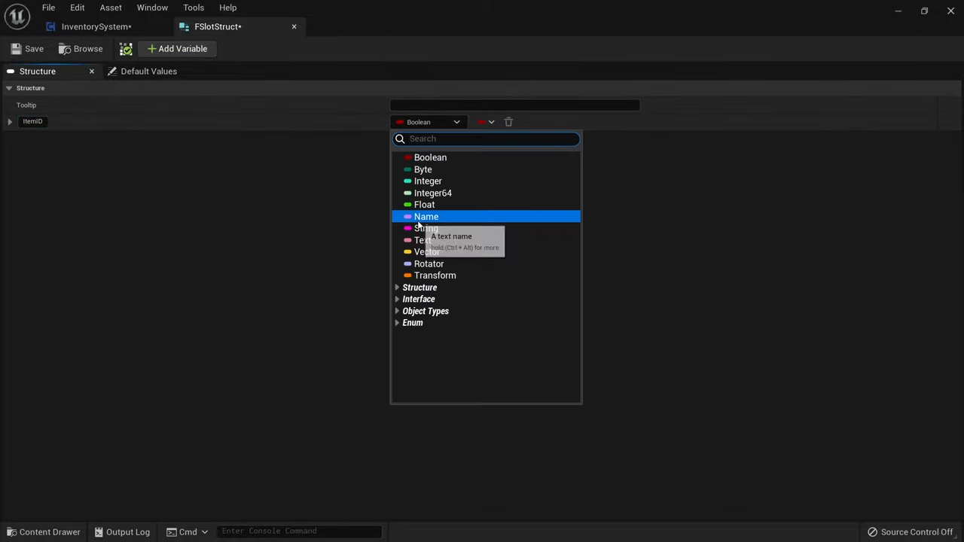
pyautogui.click(426, 216)
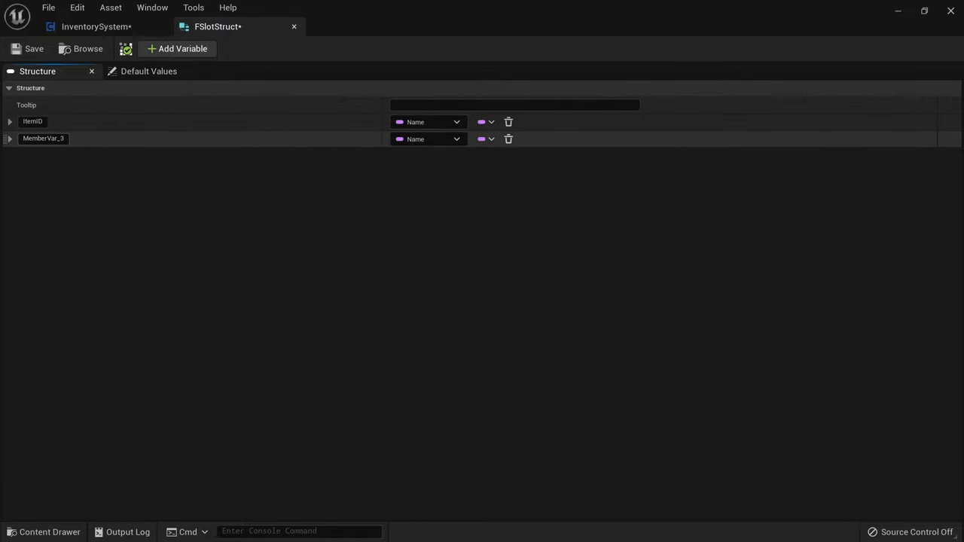
pyautogui.write('Quantity')
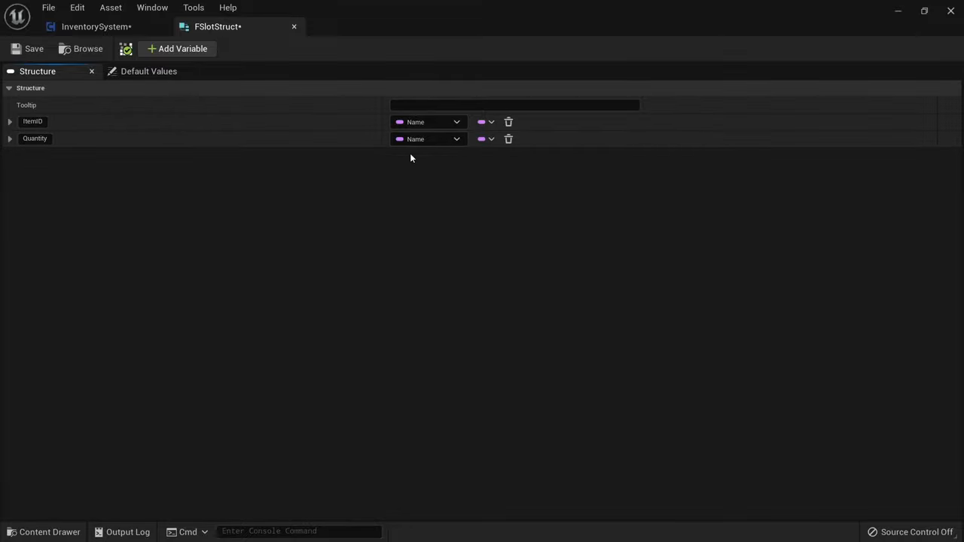
pyautogui.click(427, 139)
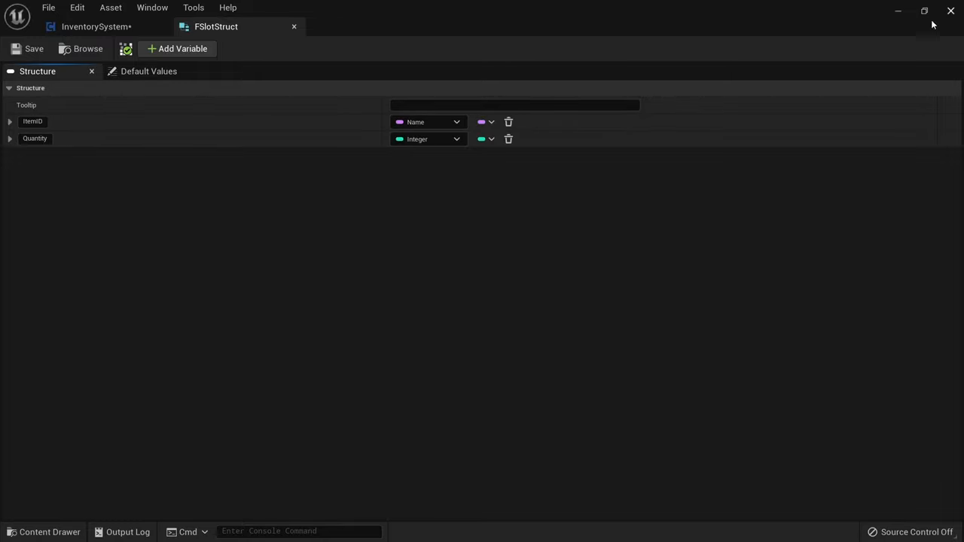
# Make InventorySystem's Content variable an FSlotStruct array and compile the blueprint.
pyautogui.click(96, 26)
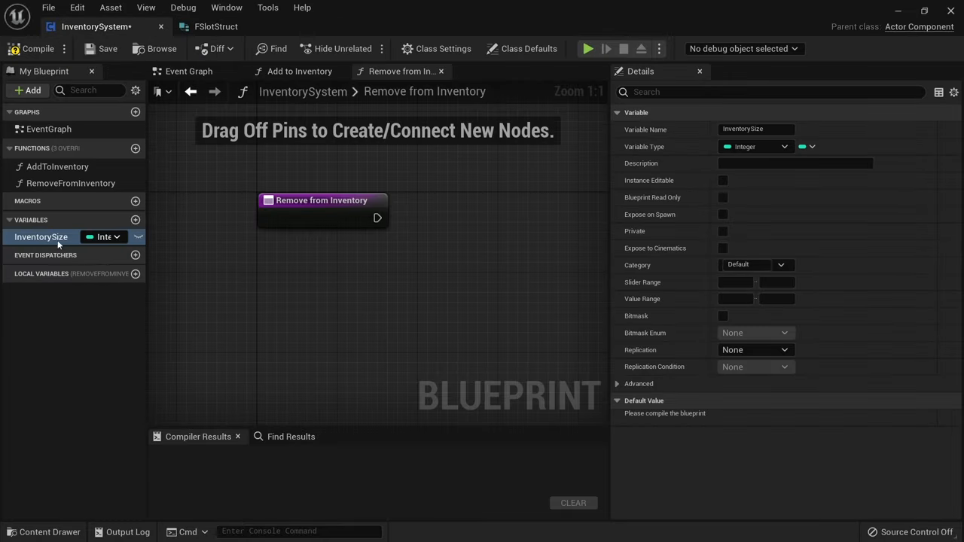
pyautogui.moveTo(136, 220)
pyautogui.write('Content')
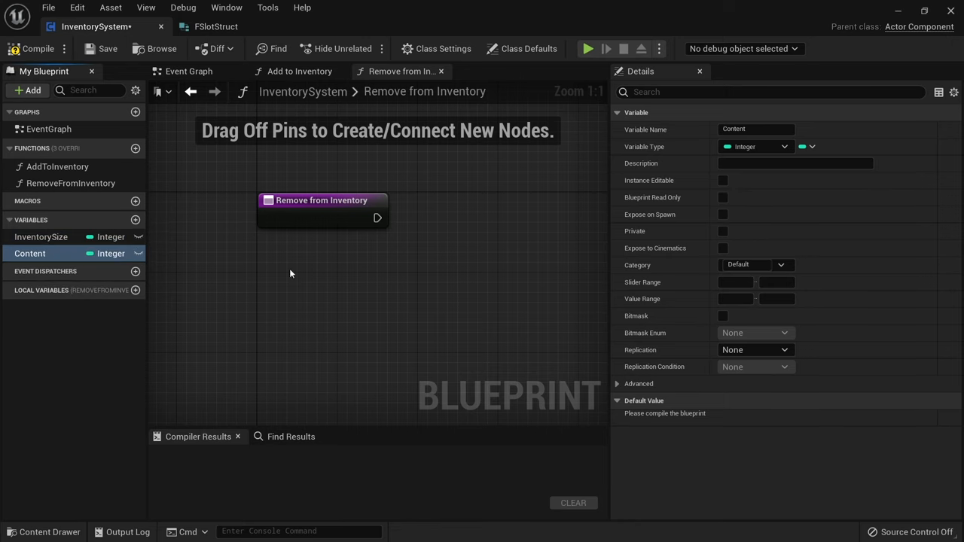
pyautogui.click(754, 146)
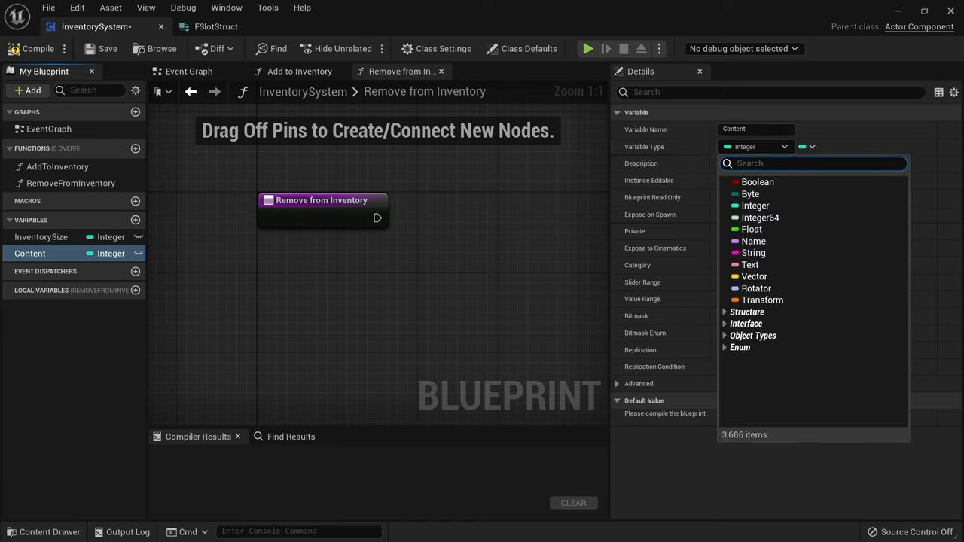
pyautogui.write('f')
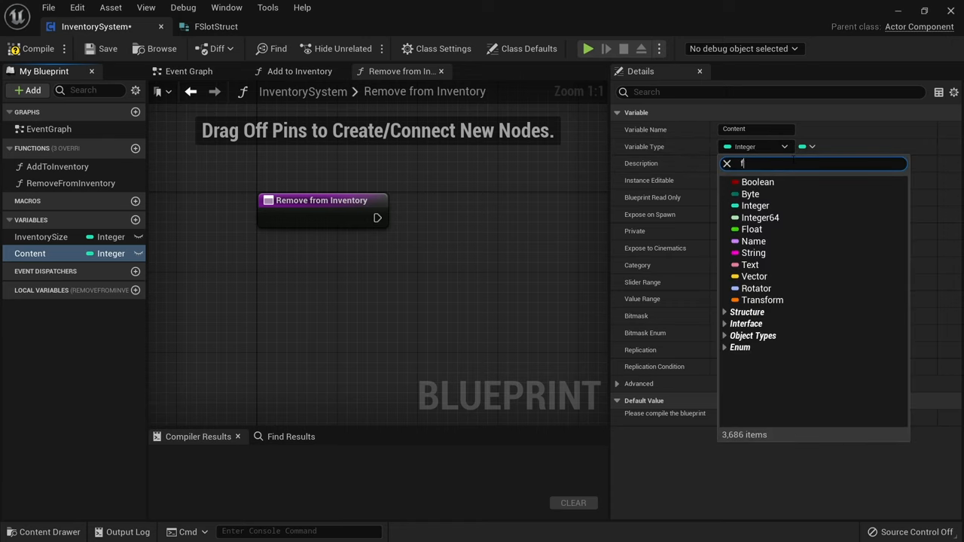
pyautogui.write('slotstruct')
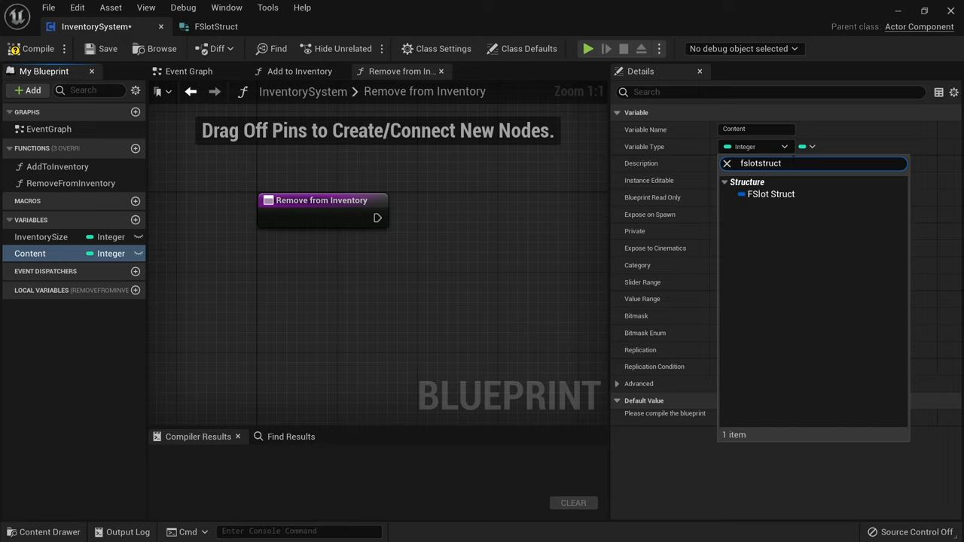
pyautogui.moveTo(771, 193)
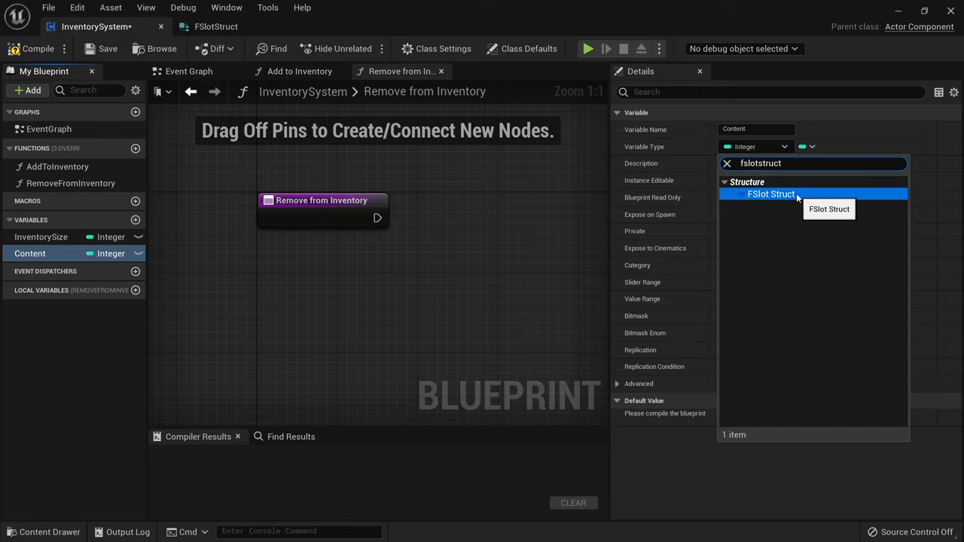
pyautogui.click(770, 193)
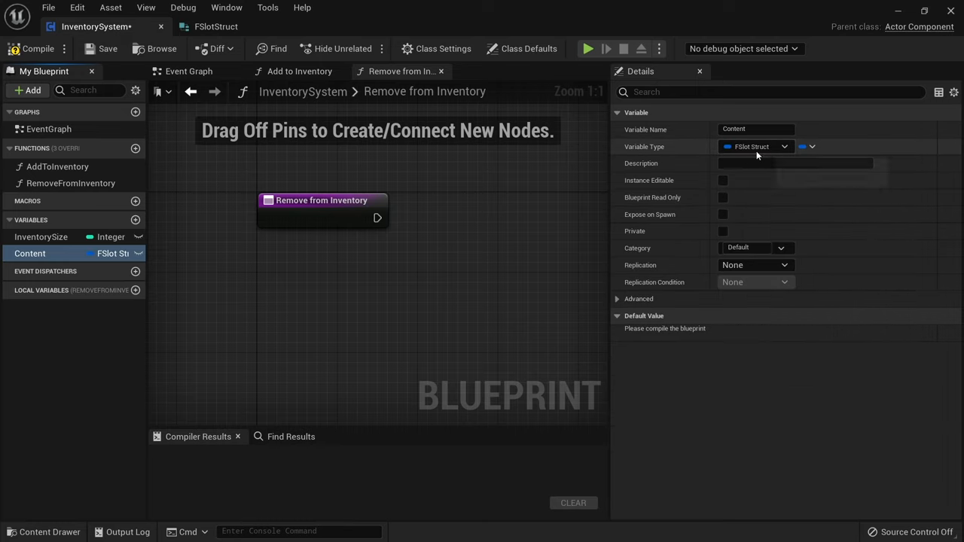
pyautogui.moveTo(803, 146)
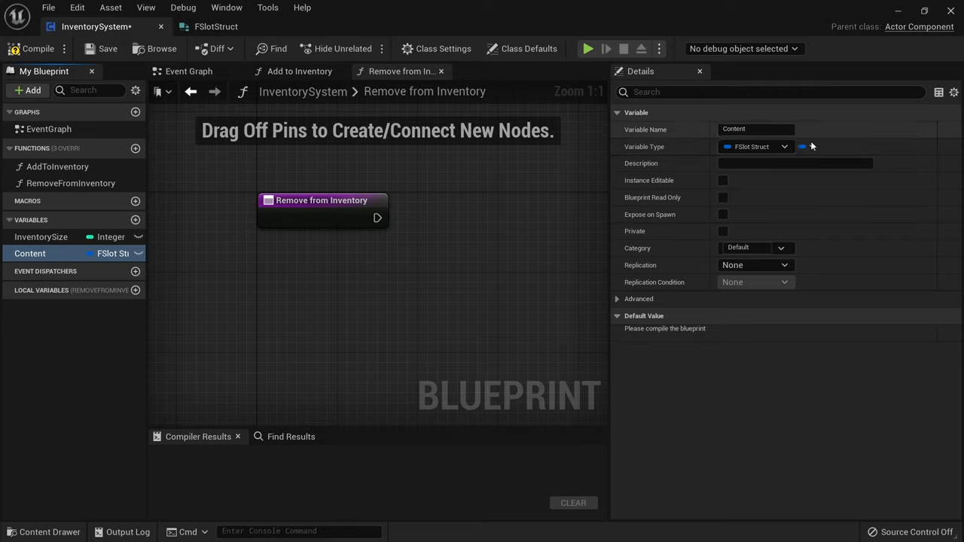
pyautogui.moveTo(802, 146)
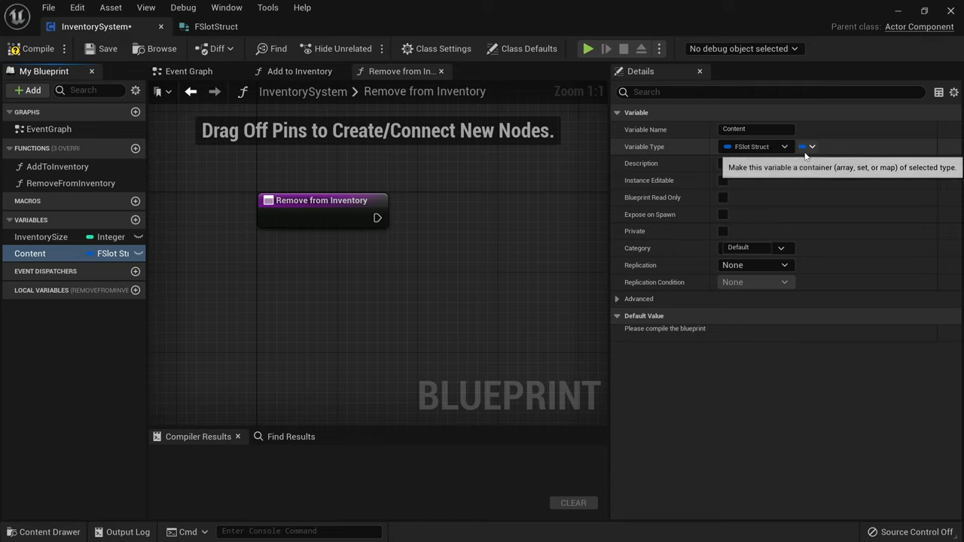
pyautogui.click(806, 146)
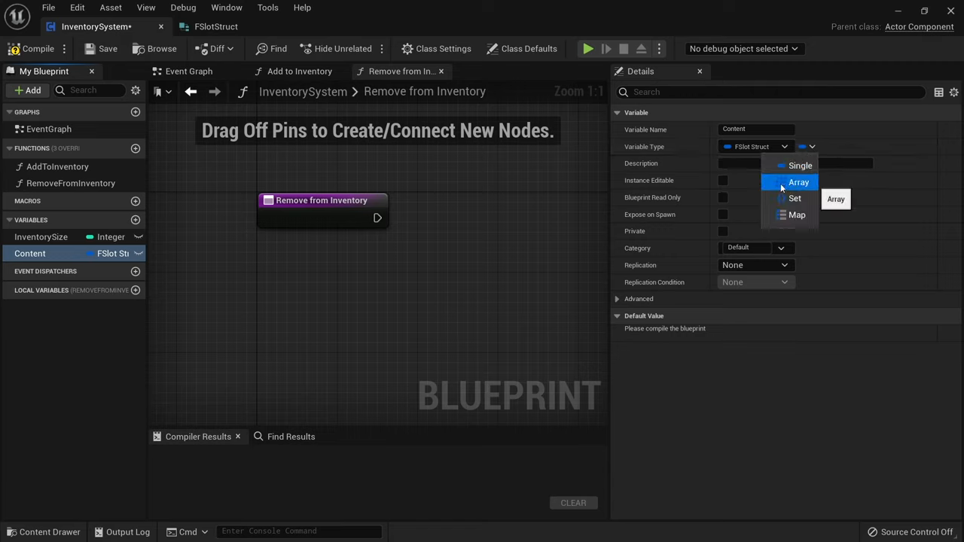
pyautogui.click(798, 182)
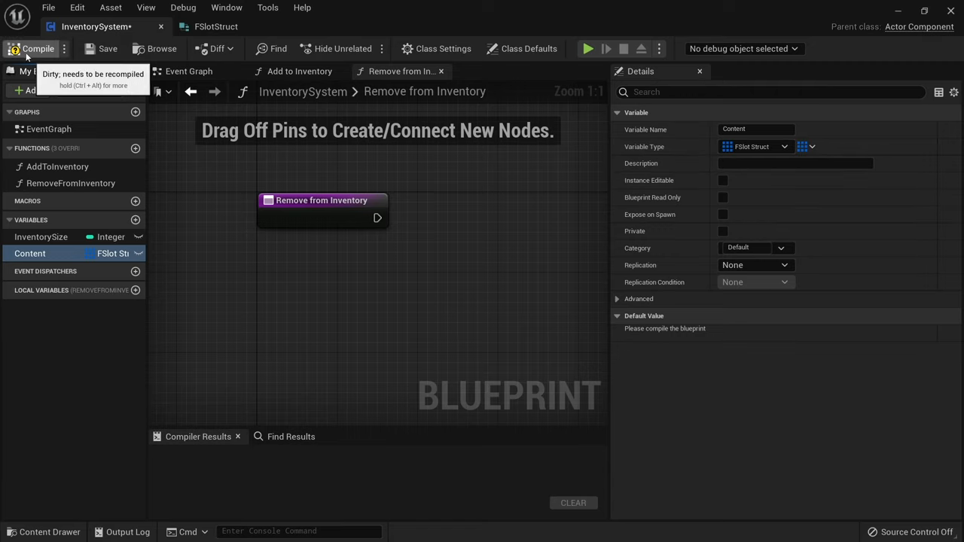
pyautogui.click(37, 48)
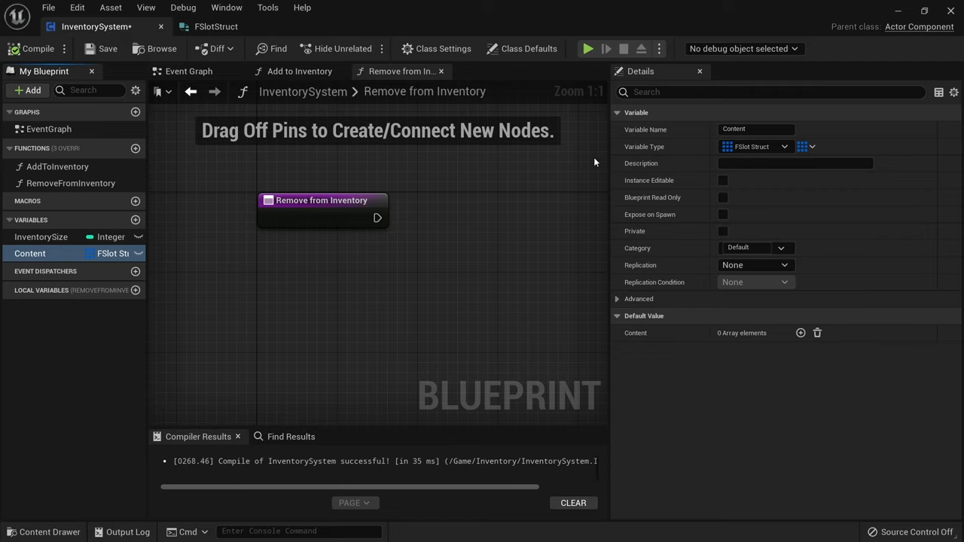
pyautogui.moveTo(555, 151)
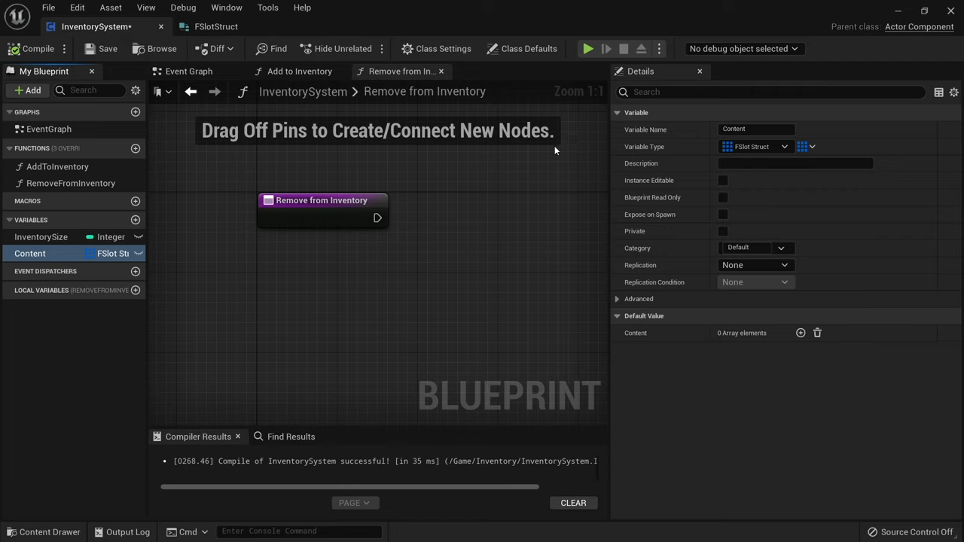
# Enable Component Replicates in Class Defaults and set Content's Replication to Replicated.
pyautogui.click(521, 48)
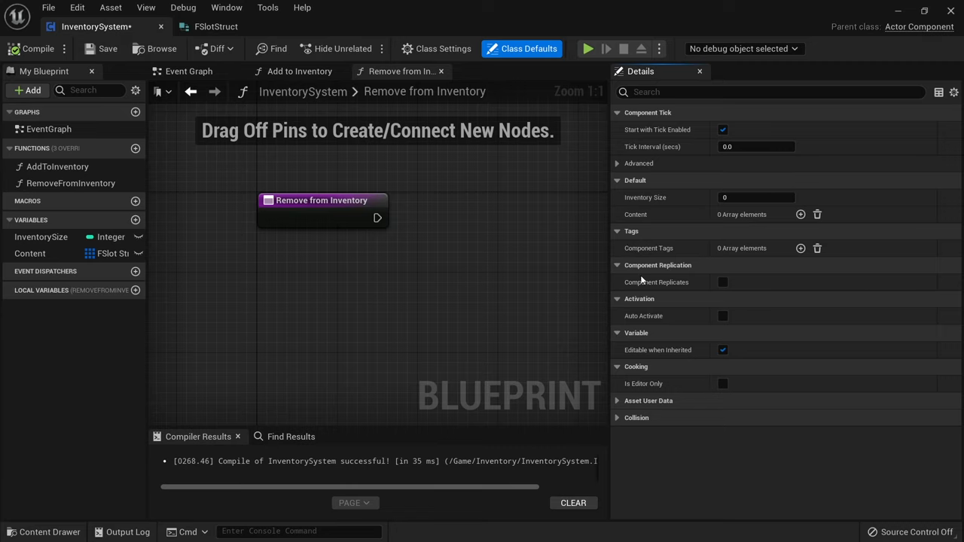
pyautogui.moveTo(722, 282)
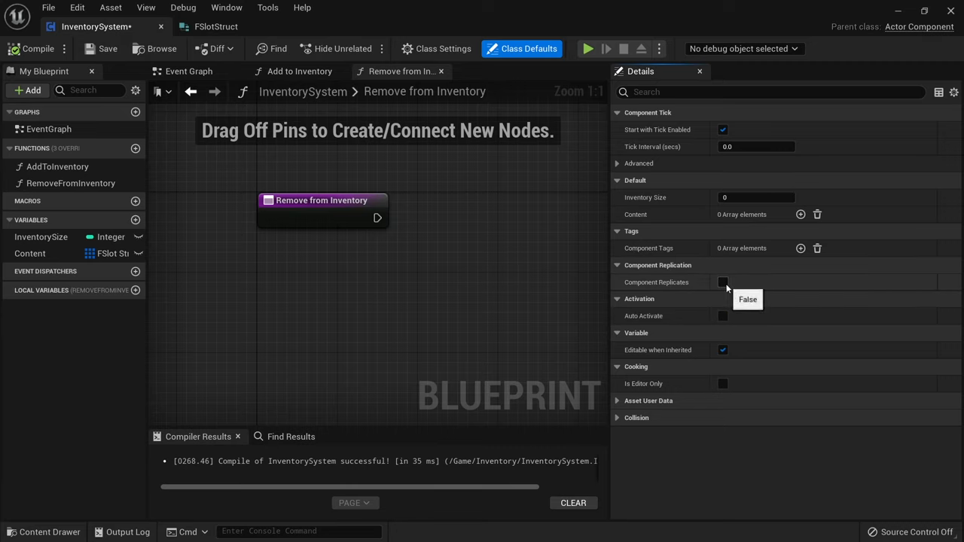
pyautogui.click(722, 281)
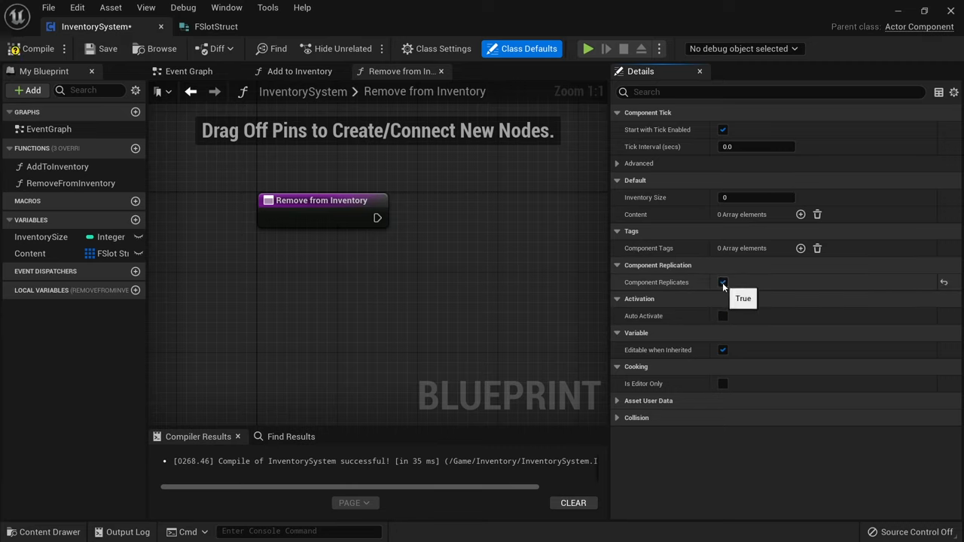
pyautogui.moveTo(62, 256)
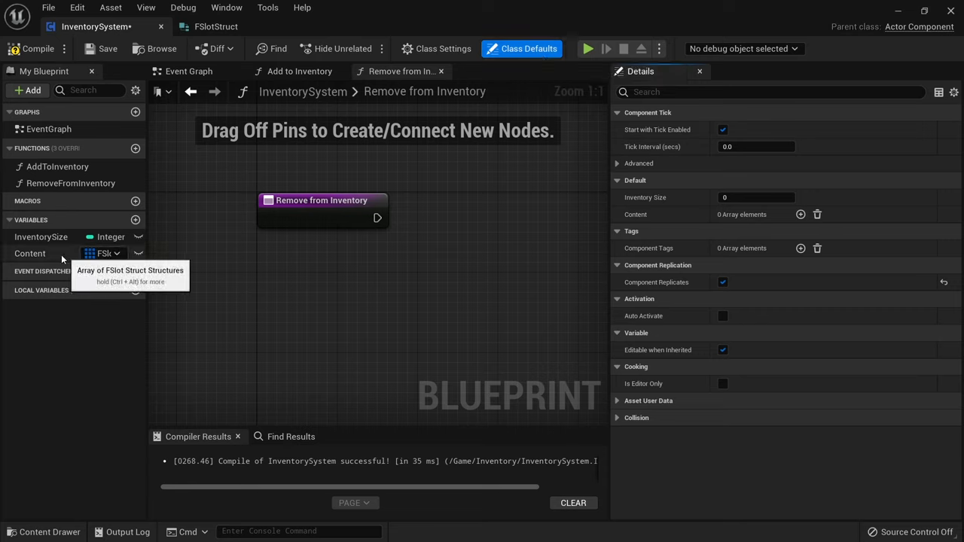
pyautogui.click(31, 253)
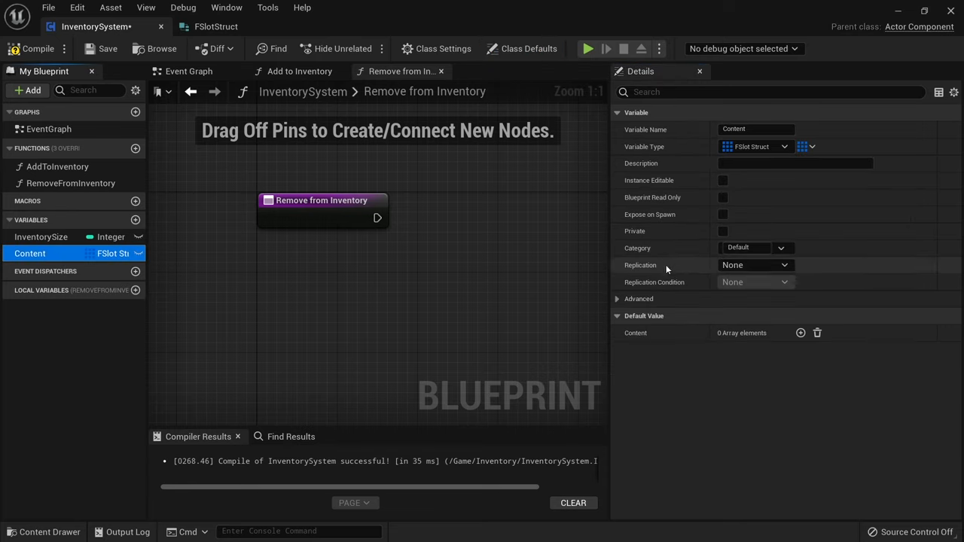
pyautogui.moveTo(753, 264)
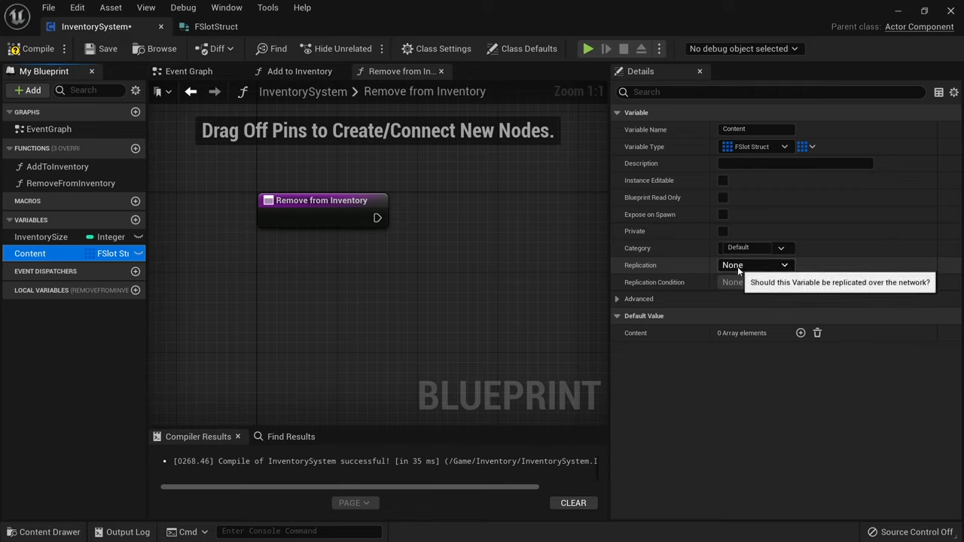
pyautogui.click(755, 265)
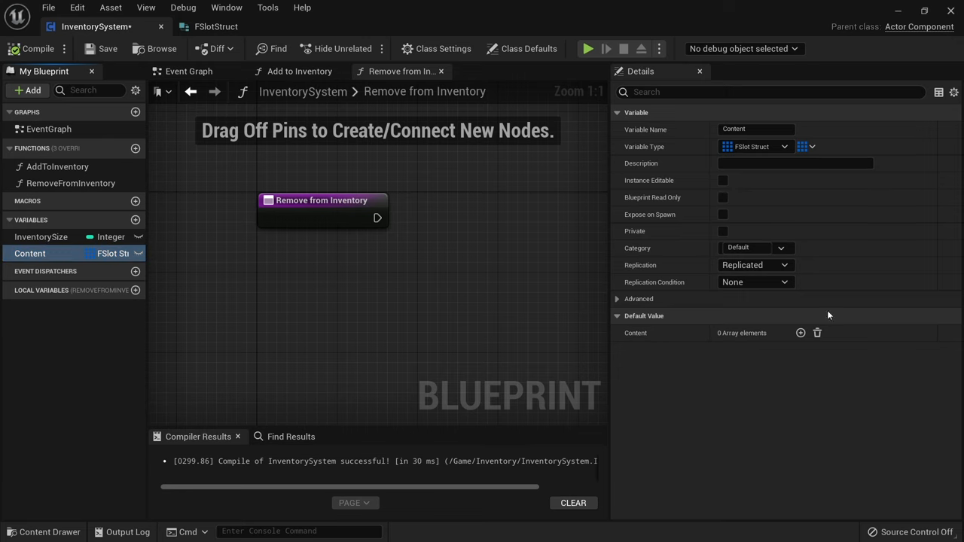
pyautogui.moveTo(796, 374)
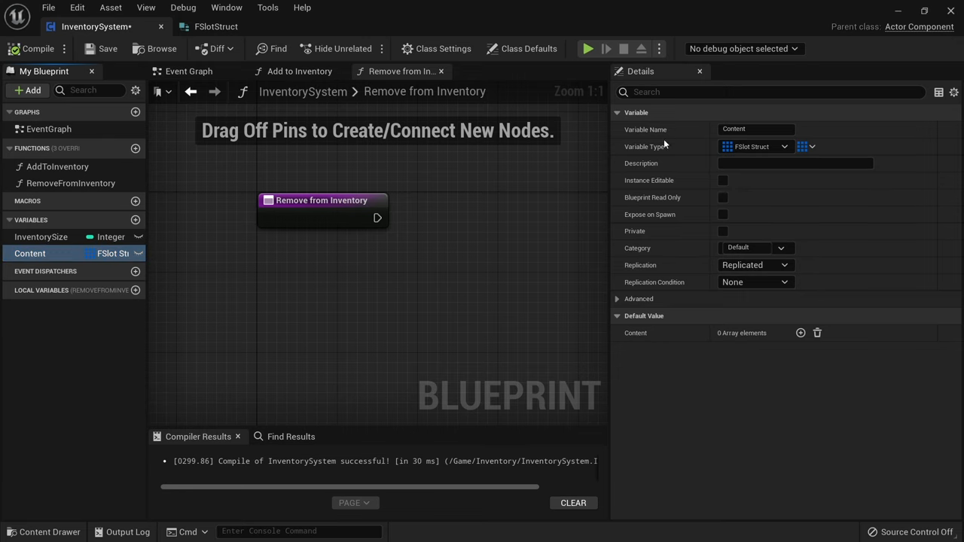
pyautogui.moveTo(722, 180)
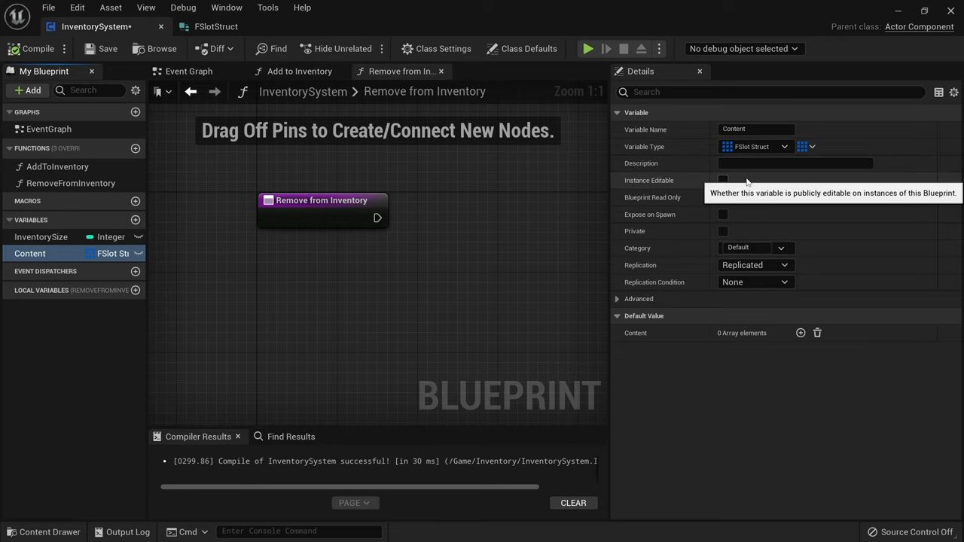
pyautogui.moveTo(595, 311)
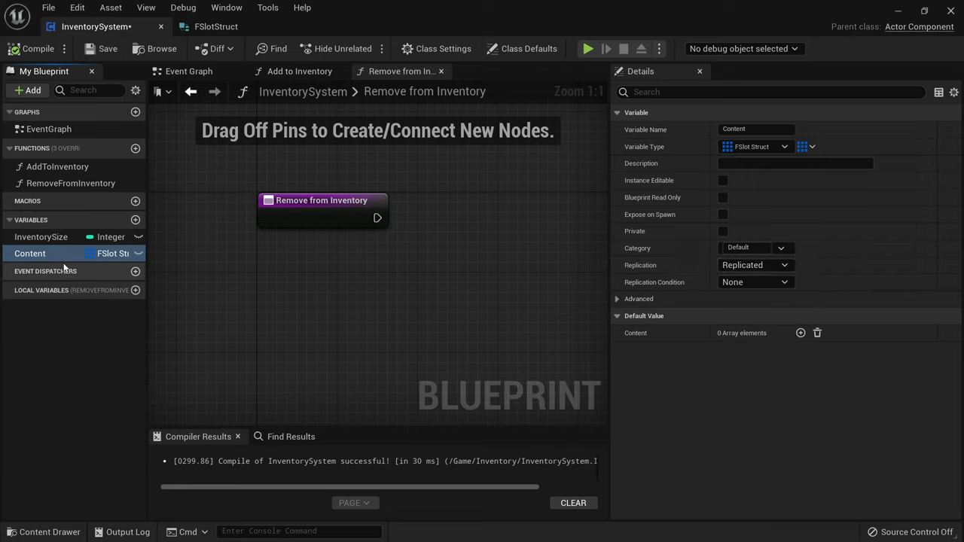
pyautogui.moveTo(64, 263)
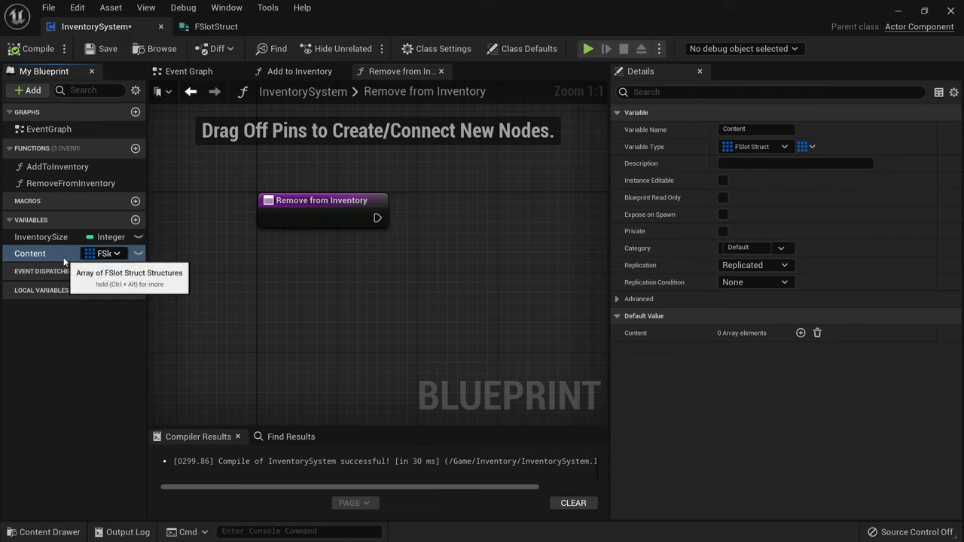
pyautogui.moveTo(202, 186)
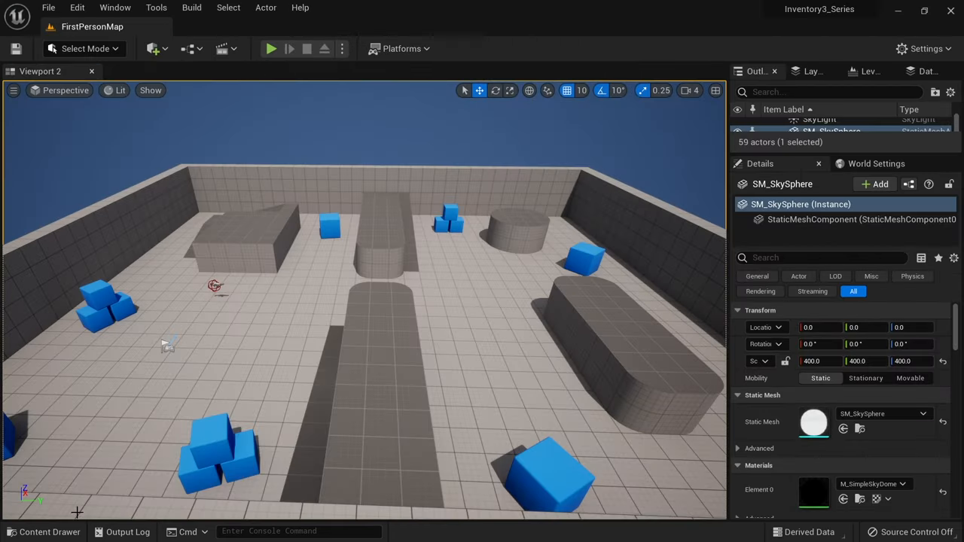
# Add an InventorySystem component to BP_FirstPersonCharacter with Inventory Size 16.
pyautogui.click(49, 531)
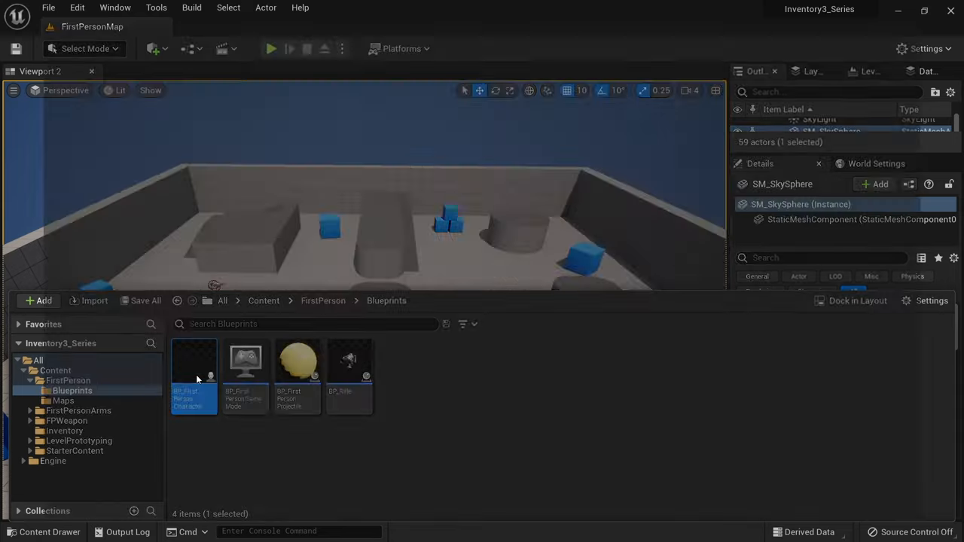
pyautogui.doubleClick(194, 368)
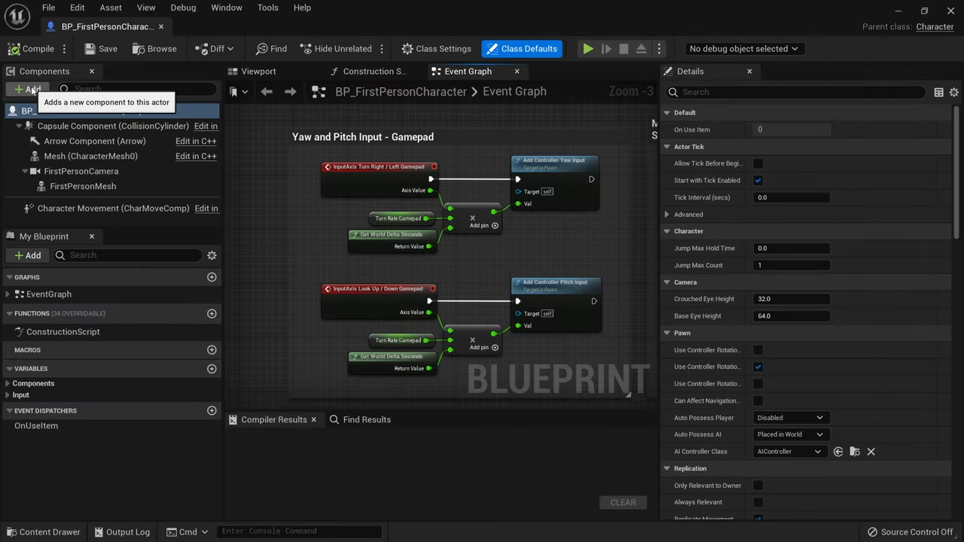
pyautogui.click(31, 89)
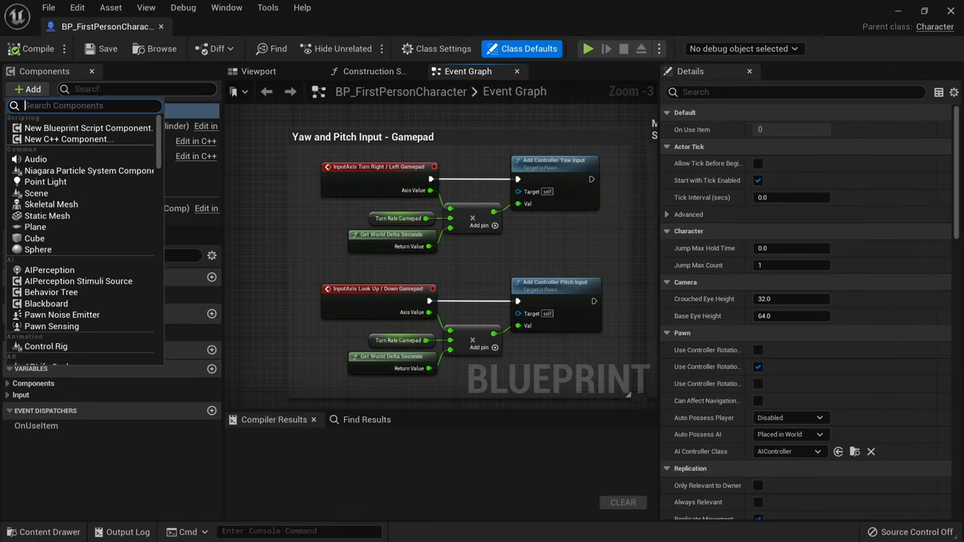
pyautogui.write('inventory')
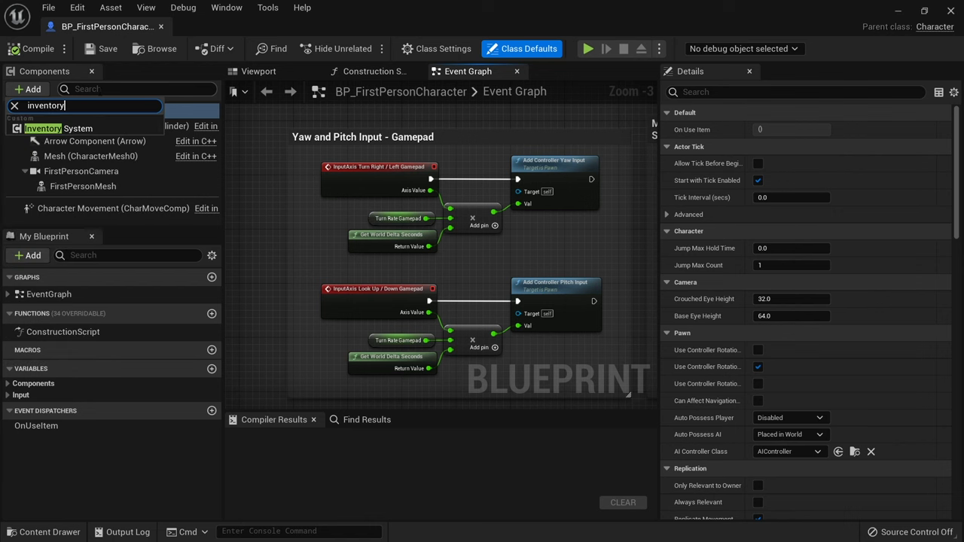
pyautogui.click(58, 128)
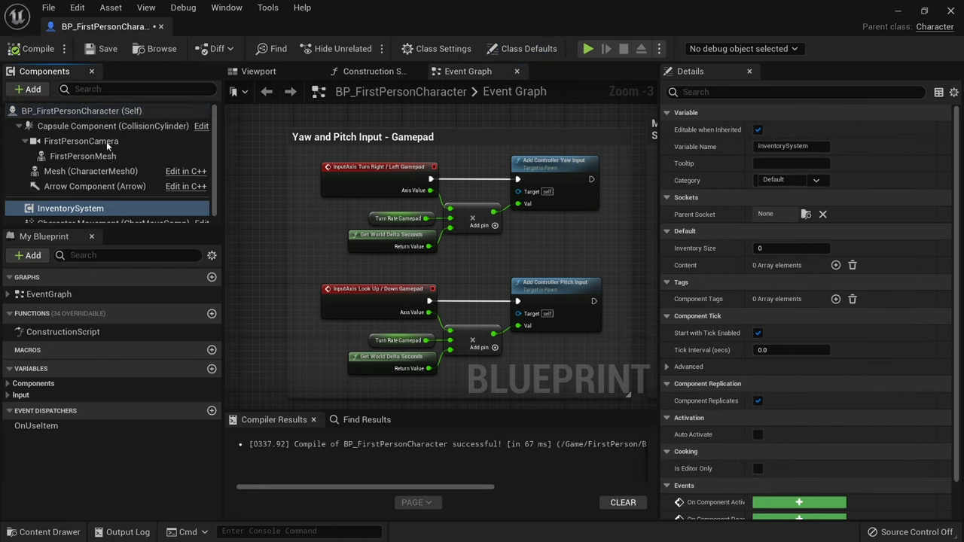
pyautogui.moveTo(518, 283)
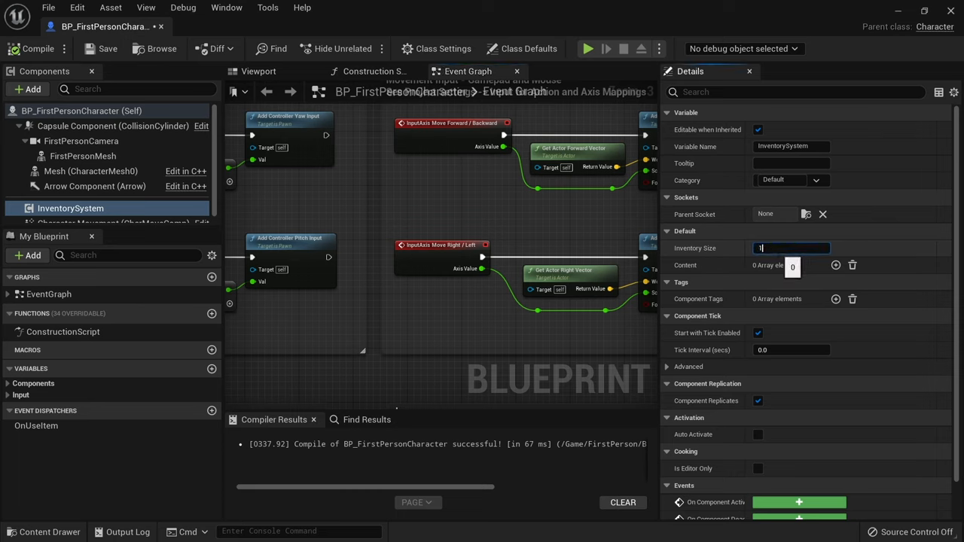
pyautogui.write('16')
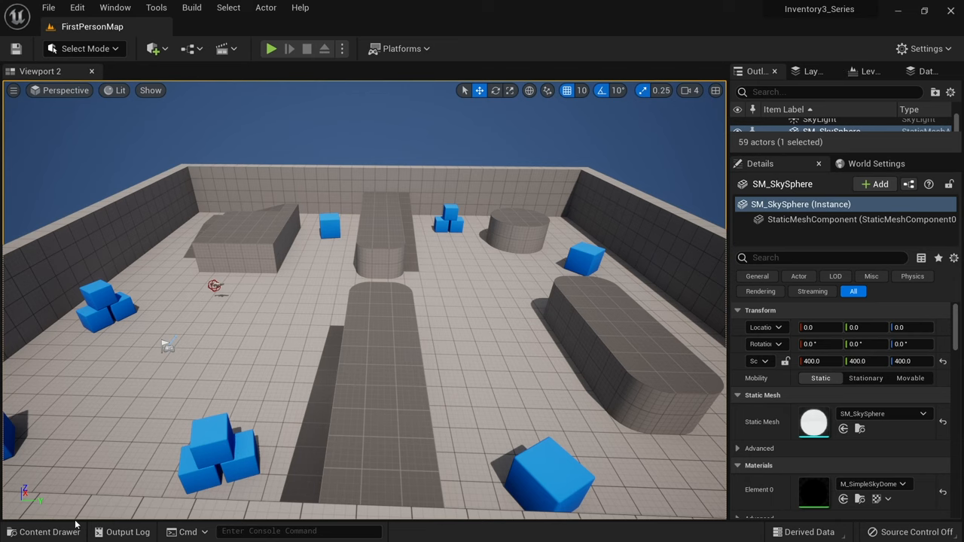
pyautogui.moveTo(49, 532)
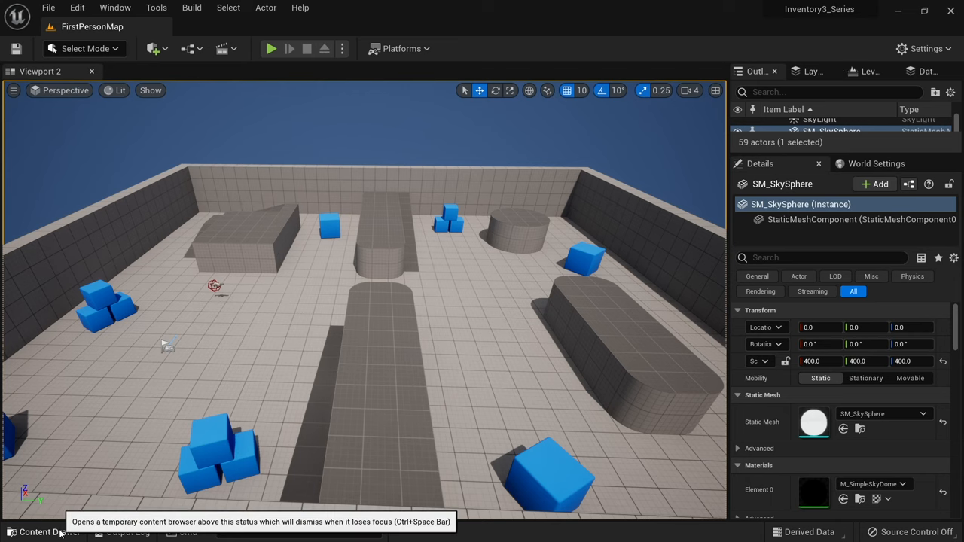
# Go to Content > Inventory and open the new FItemStruct structure for editing.
pyautogui.click(41, 531)
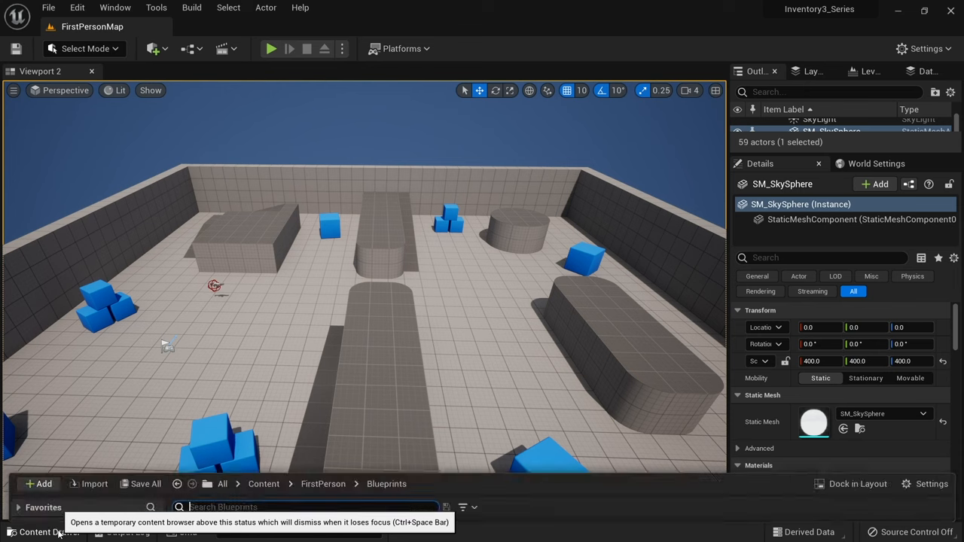
pyautogui.click(42, 532)
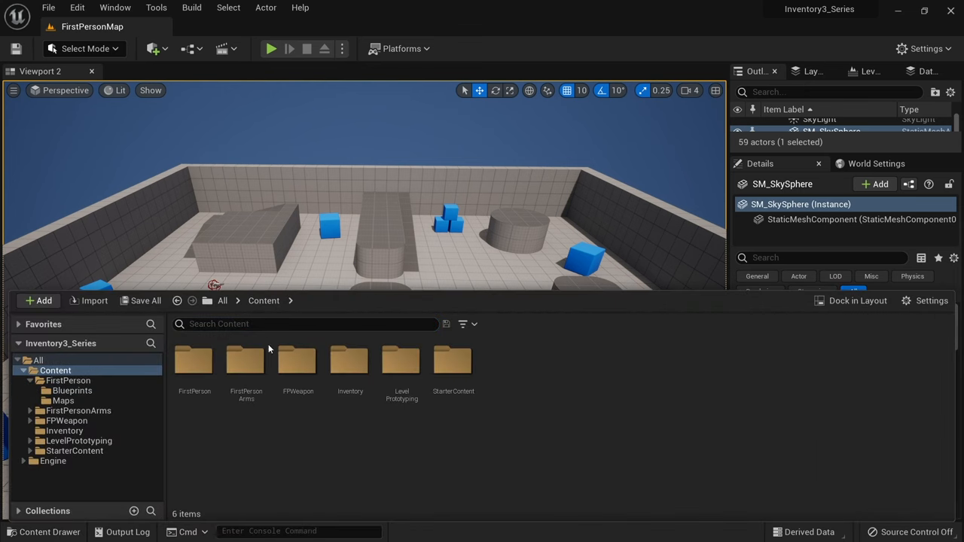
pyautogui.moveTo(313, 437)
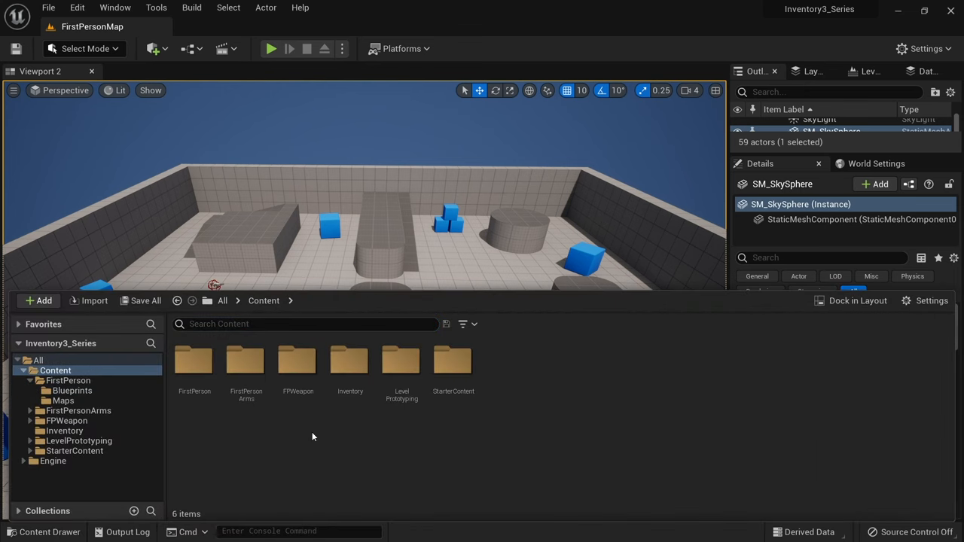
pyautogui.moveTo(358, 452)
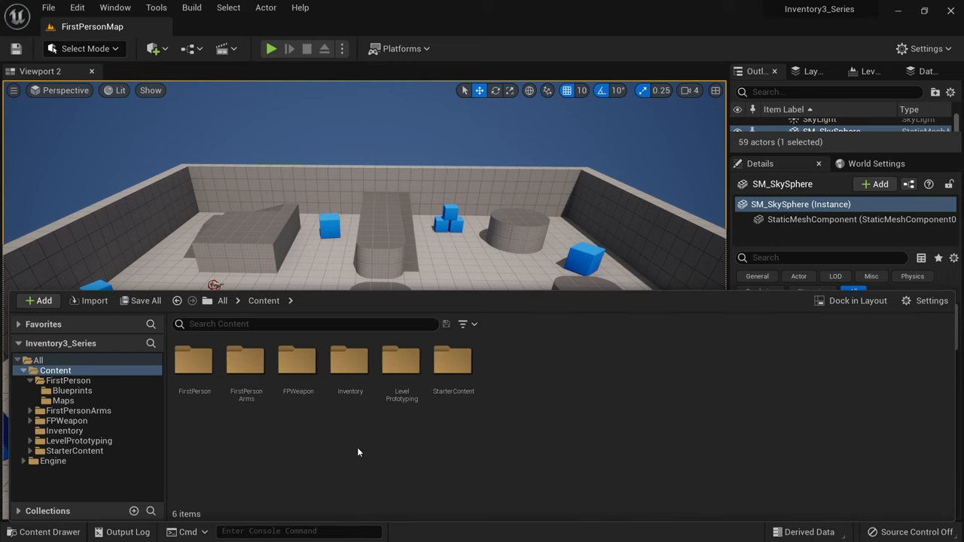
pyautogui.click(37, 300)
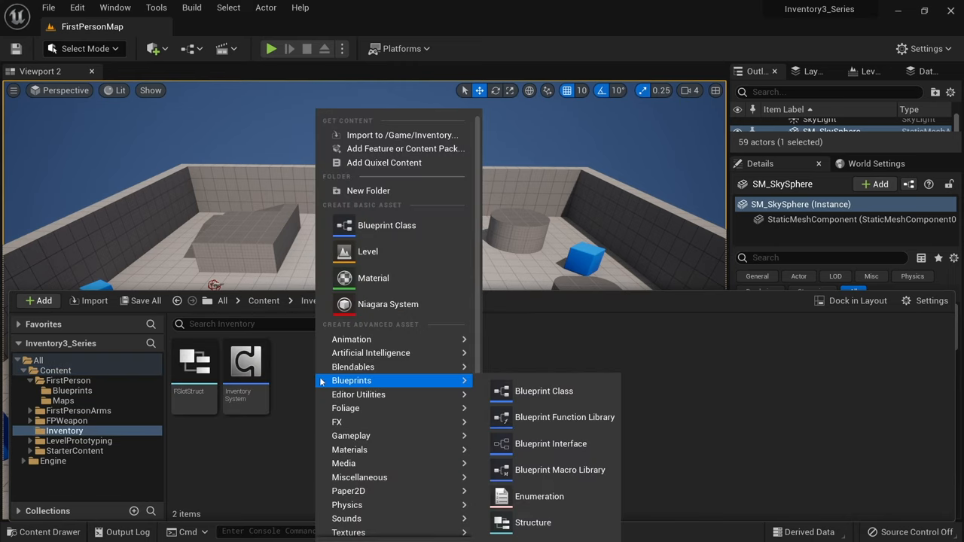
pyautogui.moveTo(543, 390)
pyautogui.write('FItemStruct')
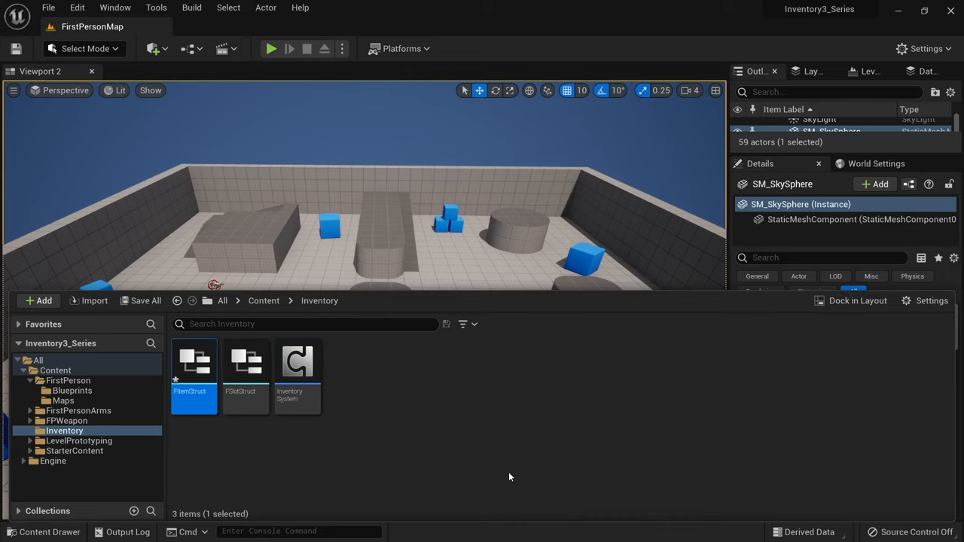
pyautogui.doubleClick(194, 369)
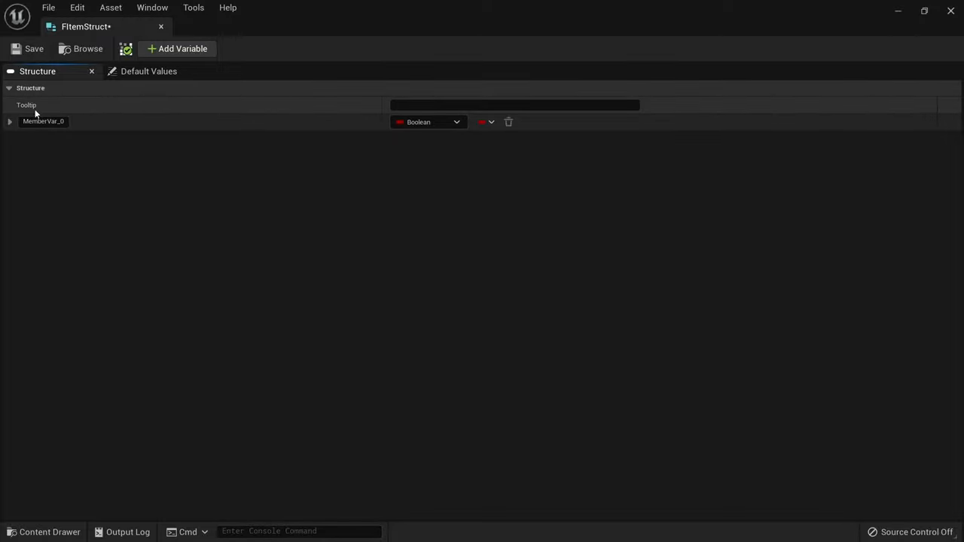
# Make the Name field a Text type and rename the second field to Description.
pyautogui.doubleClick(43, 121)
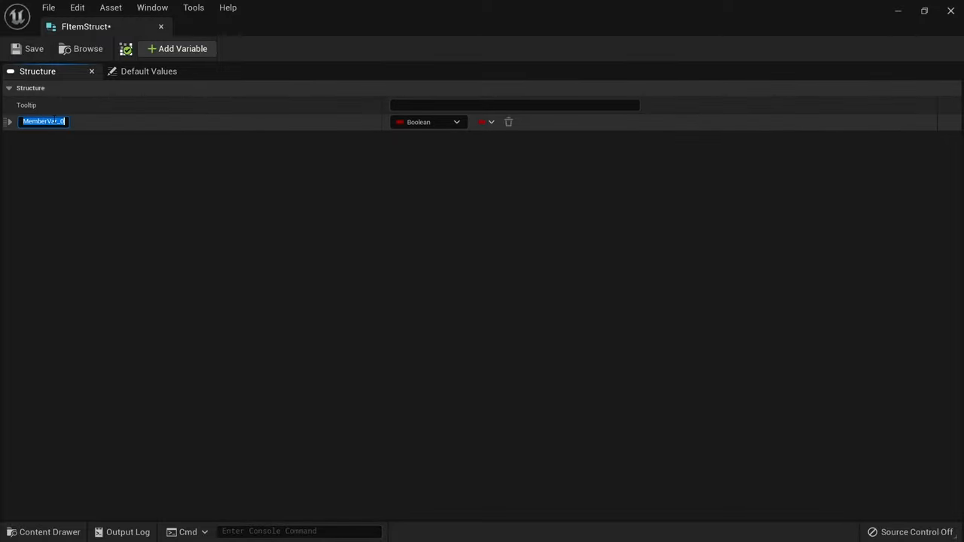
pyautogui.click(428, 121)
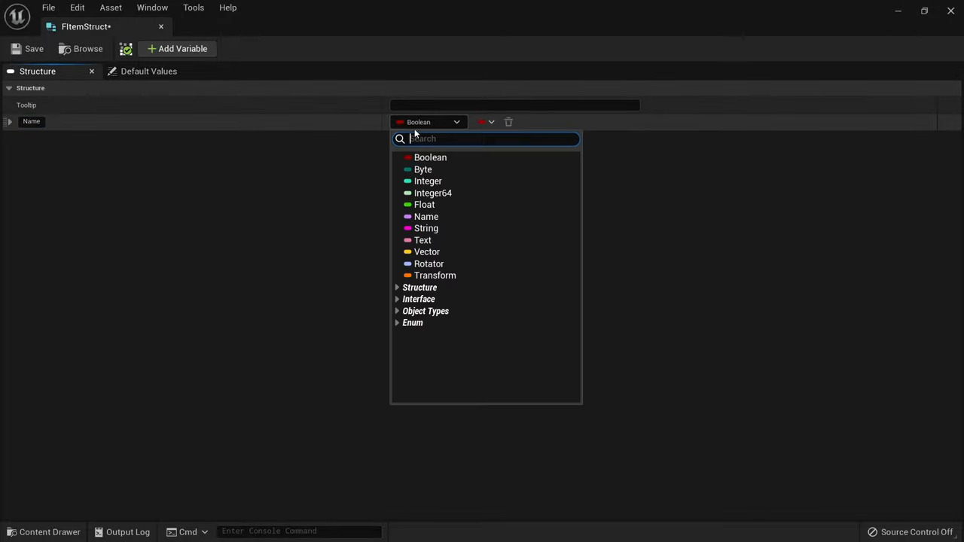
pyautogui.click(422, 239)
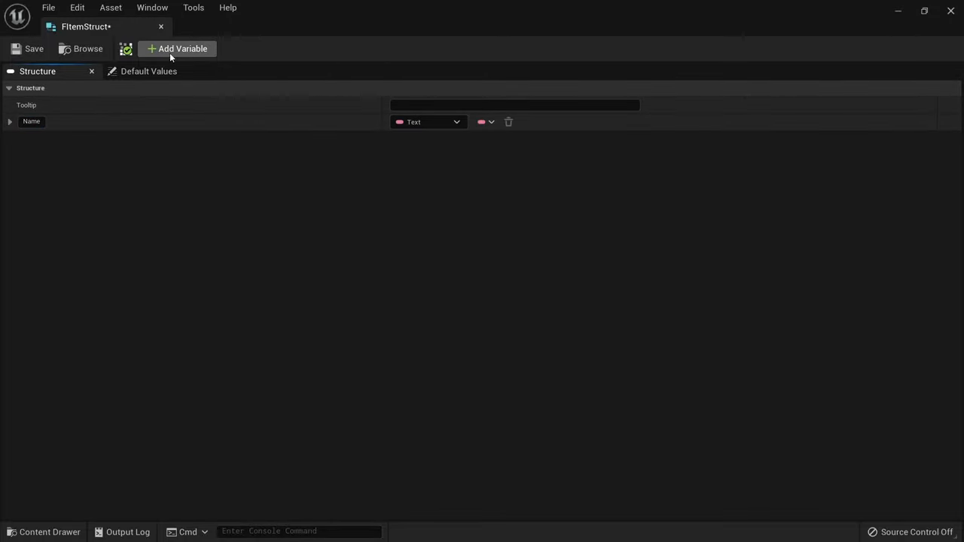
pyautogui.click(177, 49)
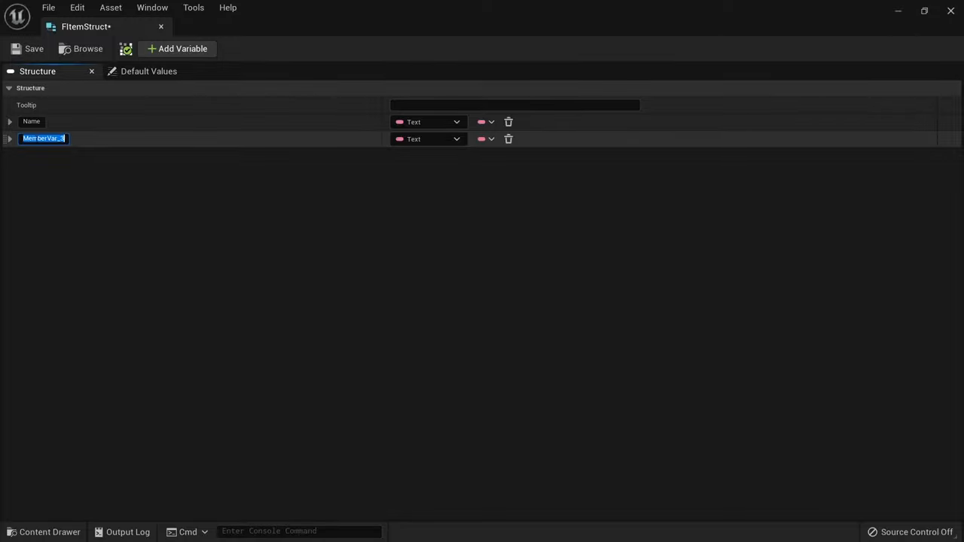
pyautogui.write('Description')
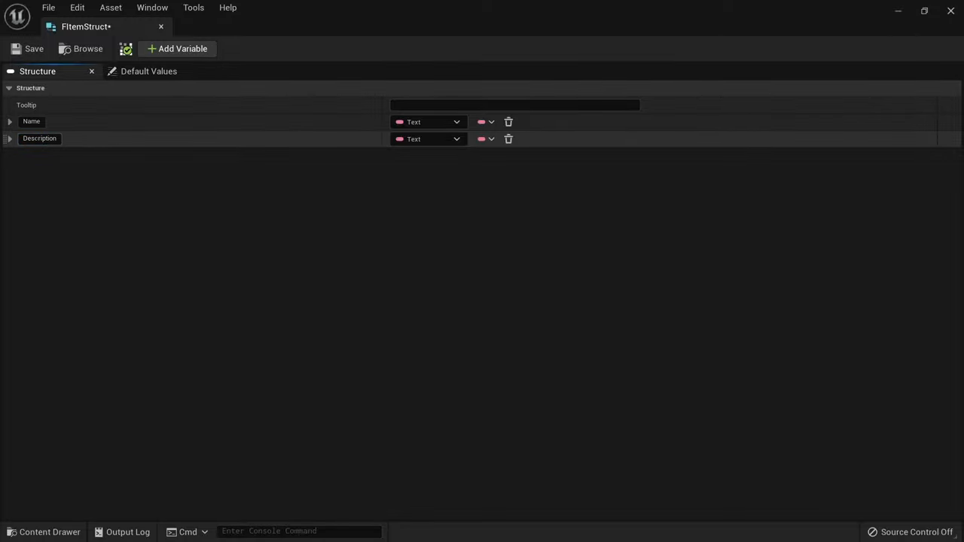
# Add a Thumbnail field of type Texture 2D, then add a fourth field.
pyautogui.click(182, 49)
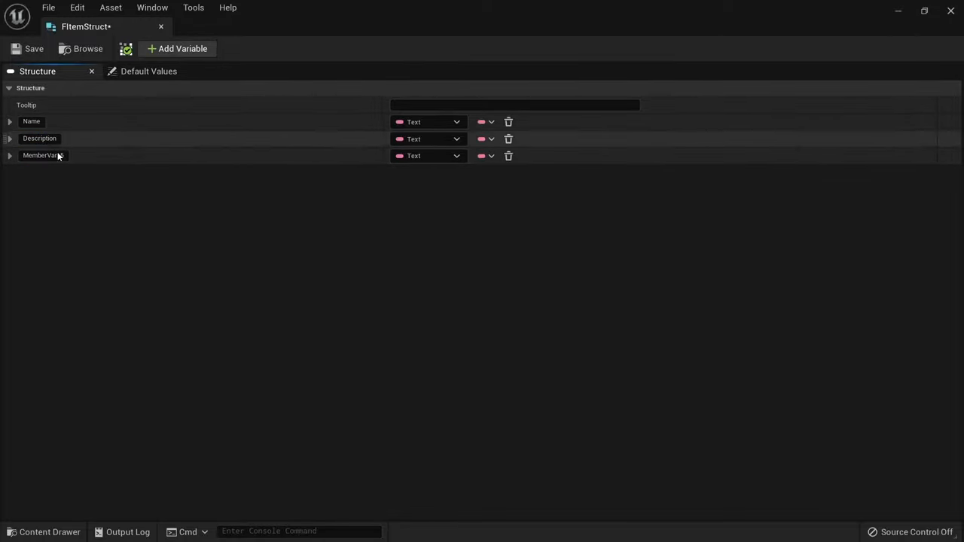
pyautogui.write('Thu')
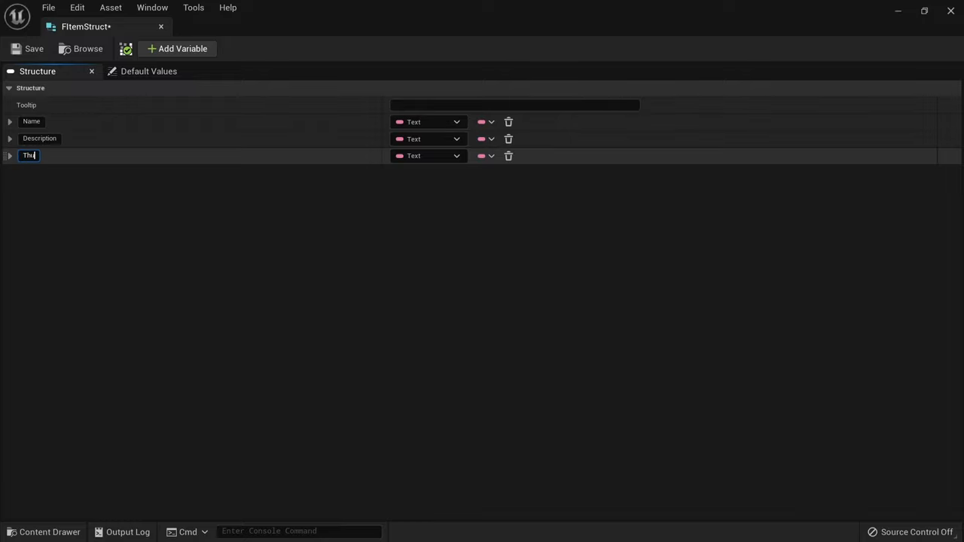
pyautogui.write('Thumbnail')
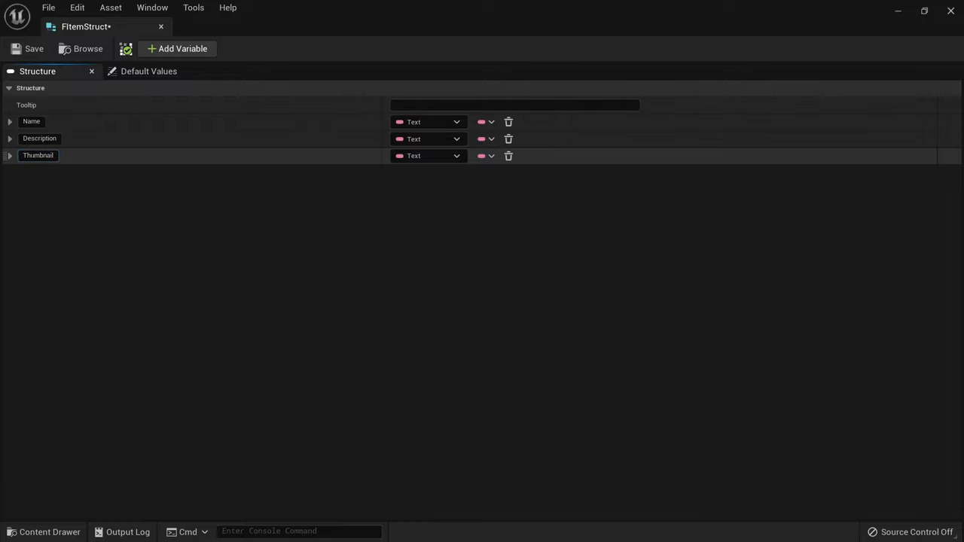
pyautogui.moveTo(427, 156)
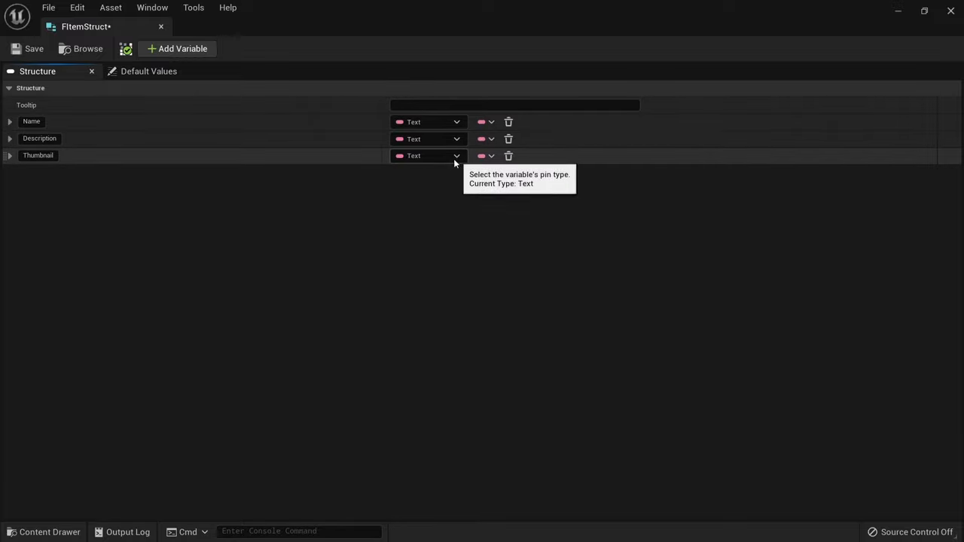
pyautogui.click(456, 156)
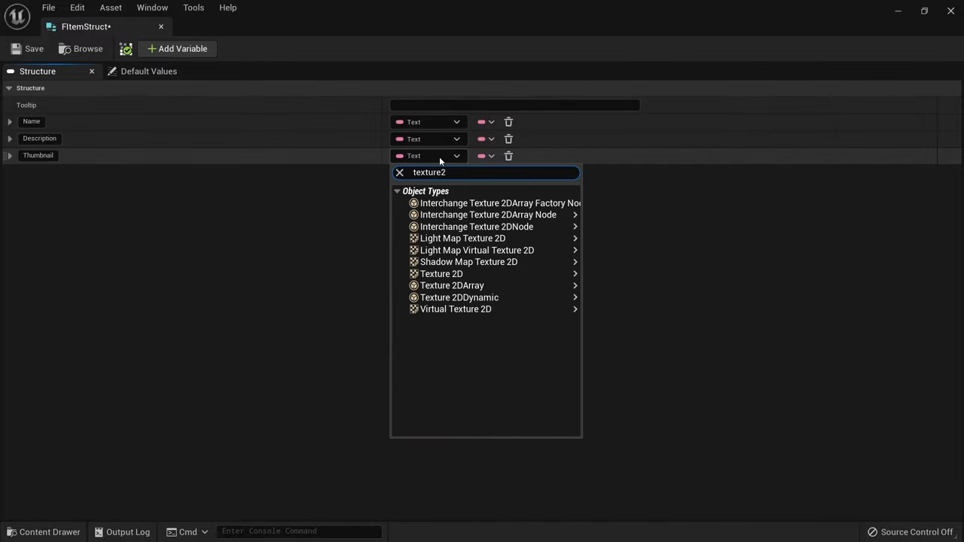
pyautogui.click(441, 274)
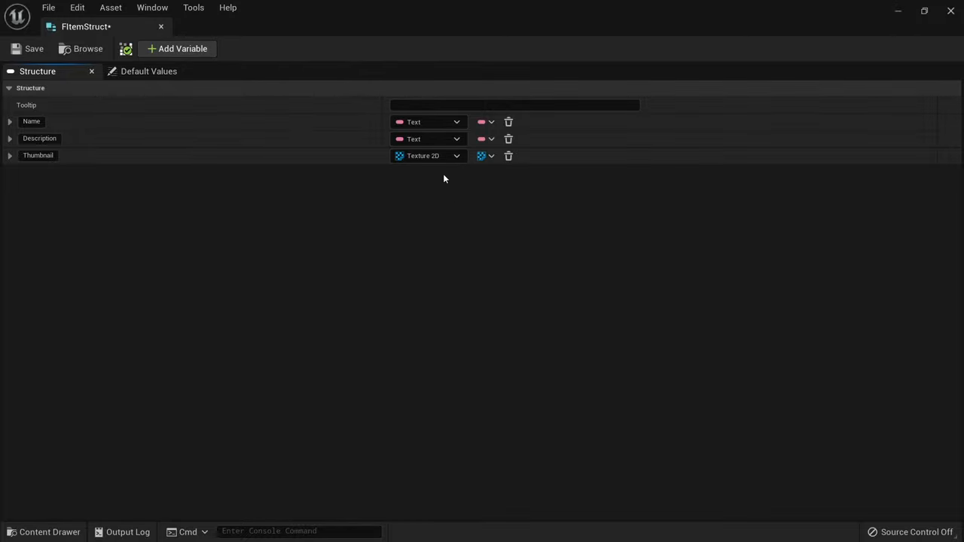
pyautogui.click(177, 48)
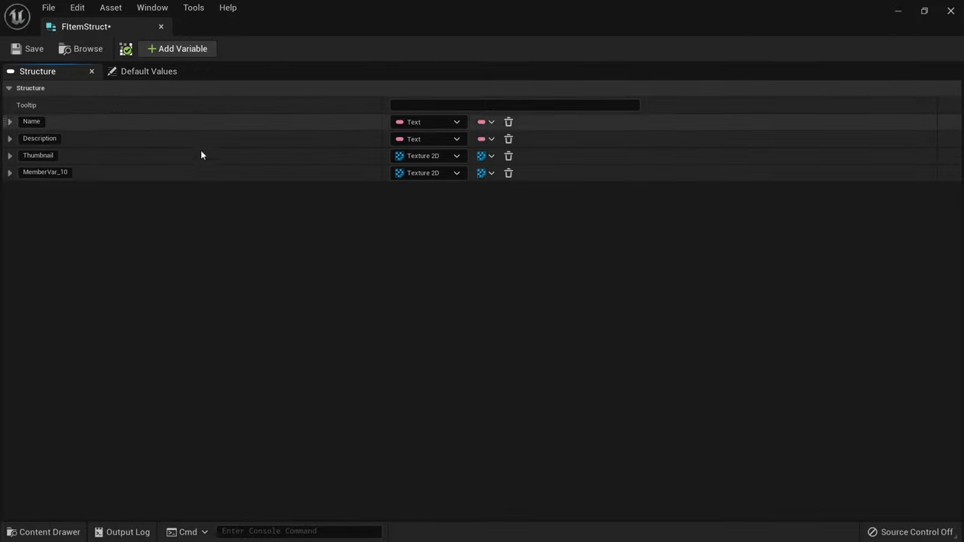
# Rename the fourth struct field to ItemClass and set its type to Actor Class Reference.
pyautogui.doubleClick(45, 172)
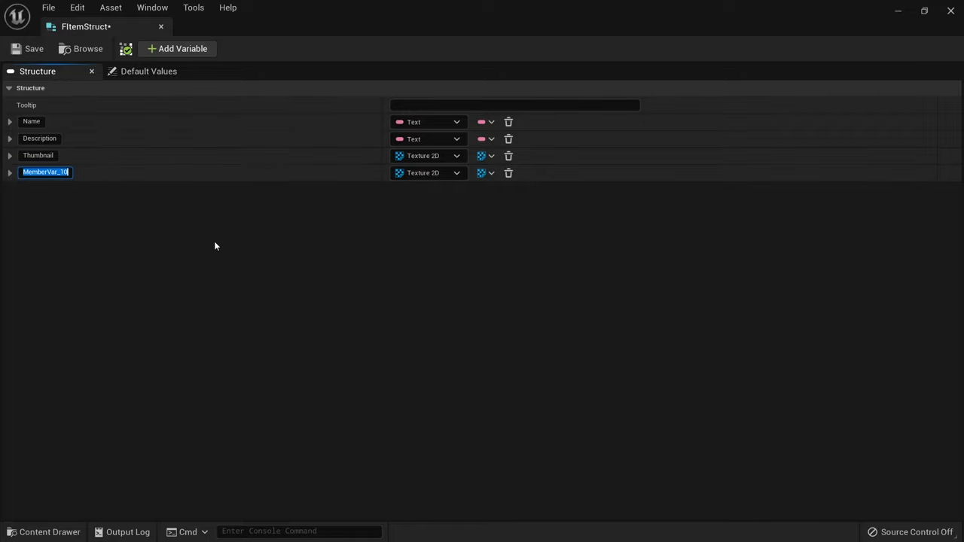
pyautogui.write('ItemClass')
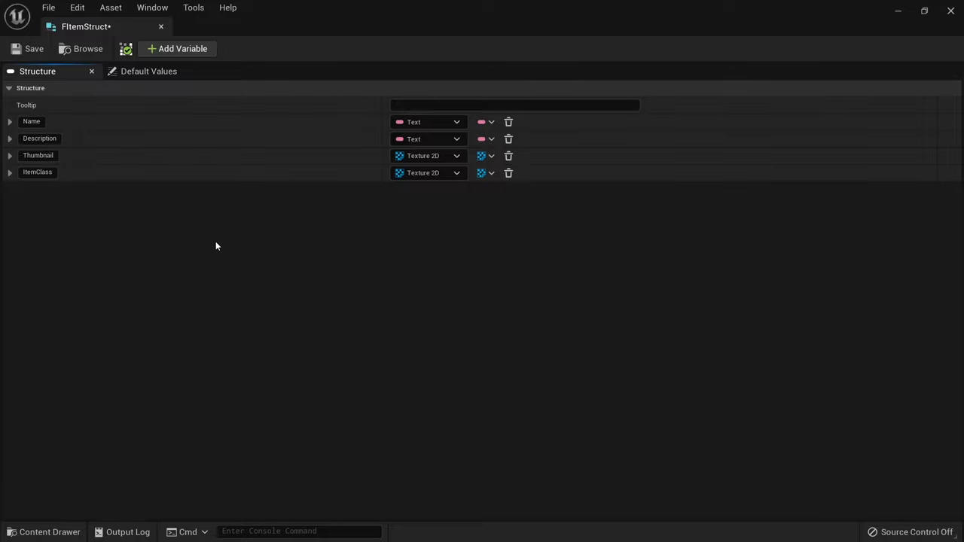
pyautogui.click(428, 172)
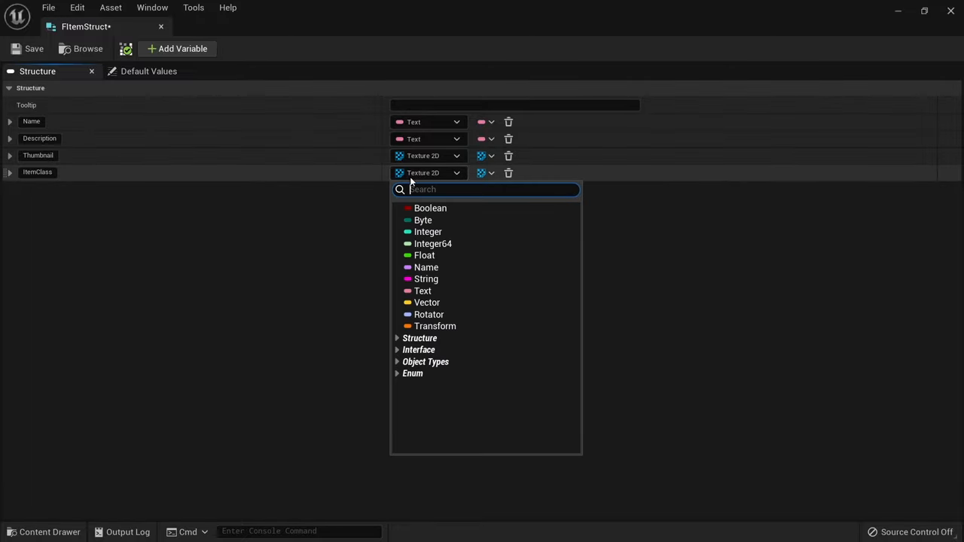
pyautogui.write('actor')
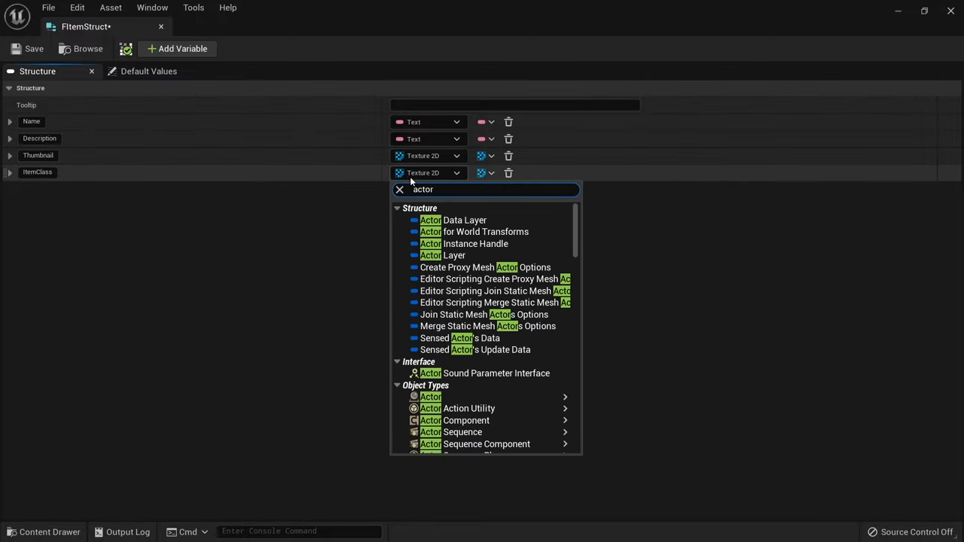
pyautogui.moveTo(430, 396)
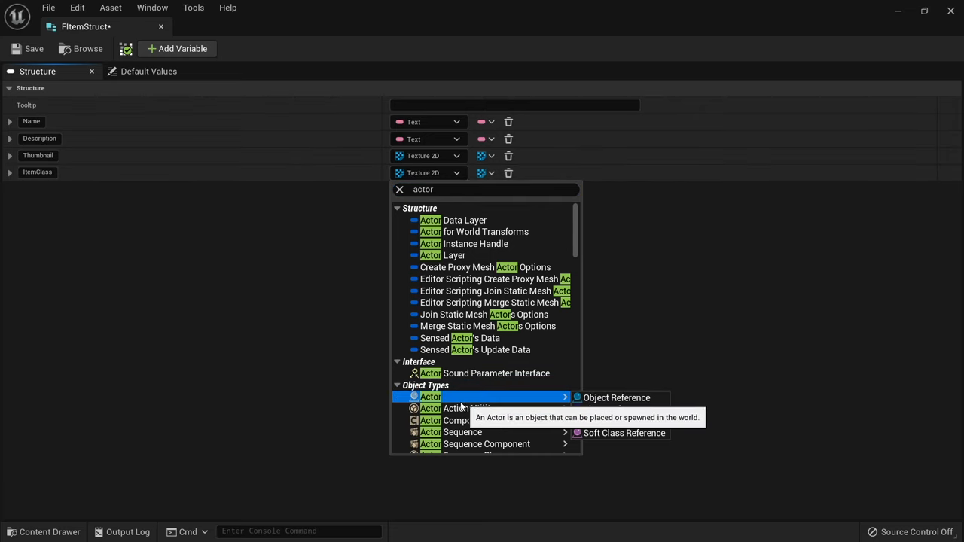
pyautogui.moveTo(615, 409)
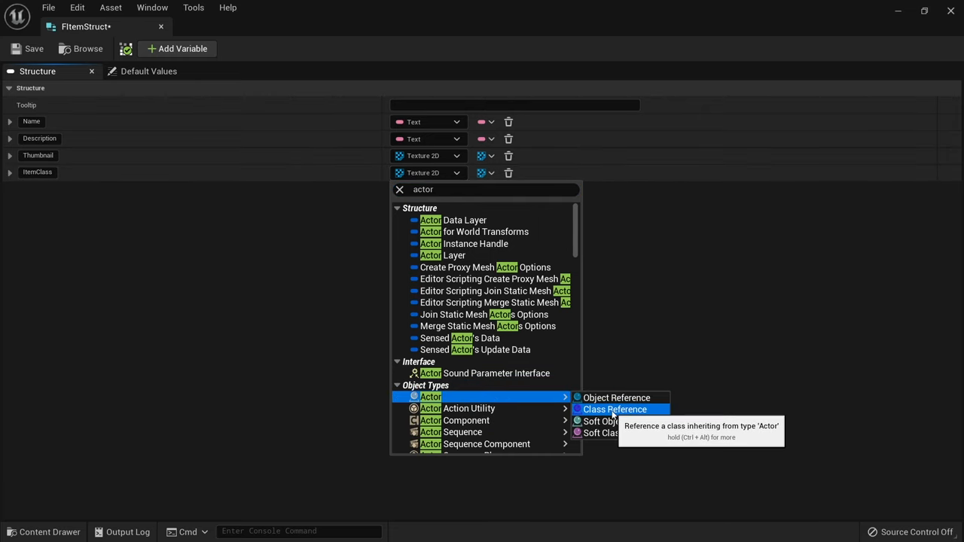
pyautogui.click(614, 409)
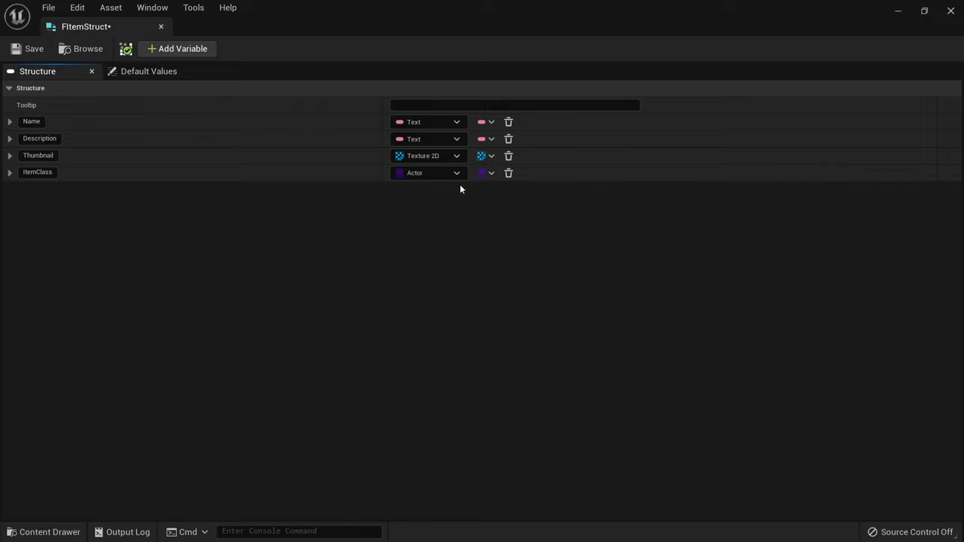
pyautogui.moveTo(419, 213)
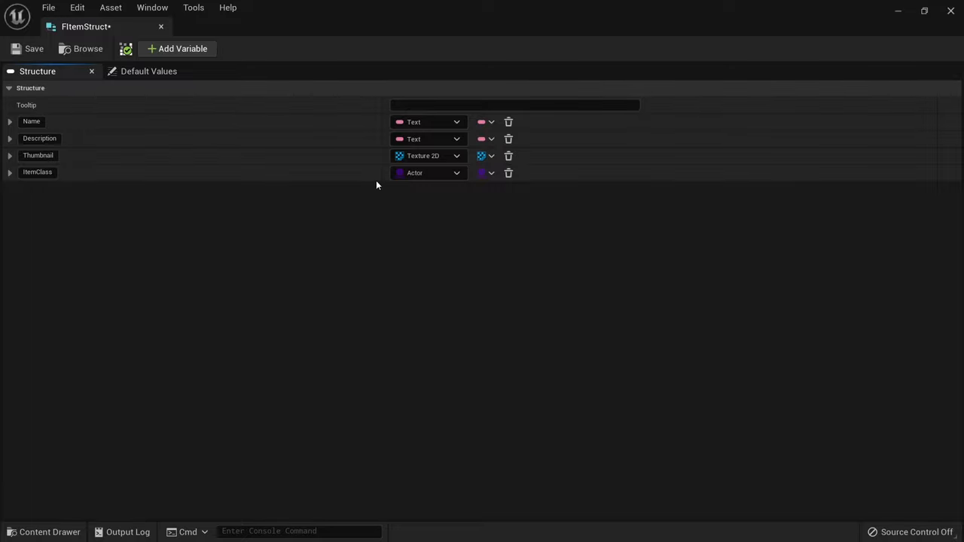
pyautogui.moveTo(176, 49)
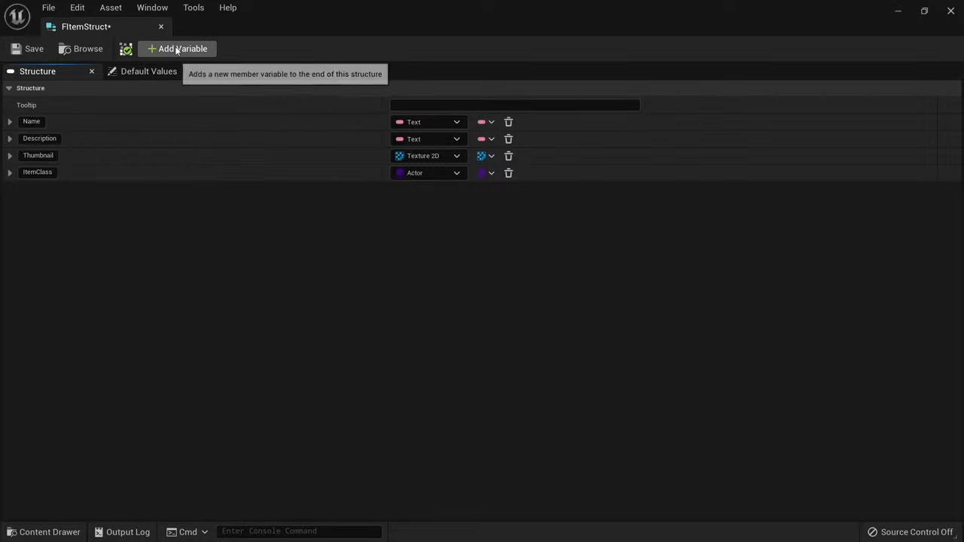
# Add a fifth field, StackSize, typed as Integer, and save FItemStruct.
pyautogui.click(176, 48)
pyautogui.write('StackSize')
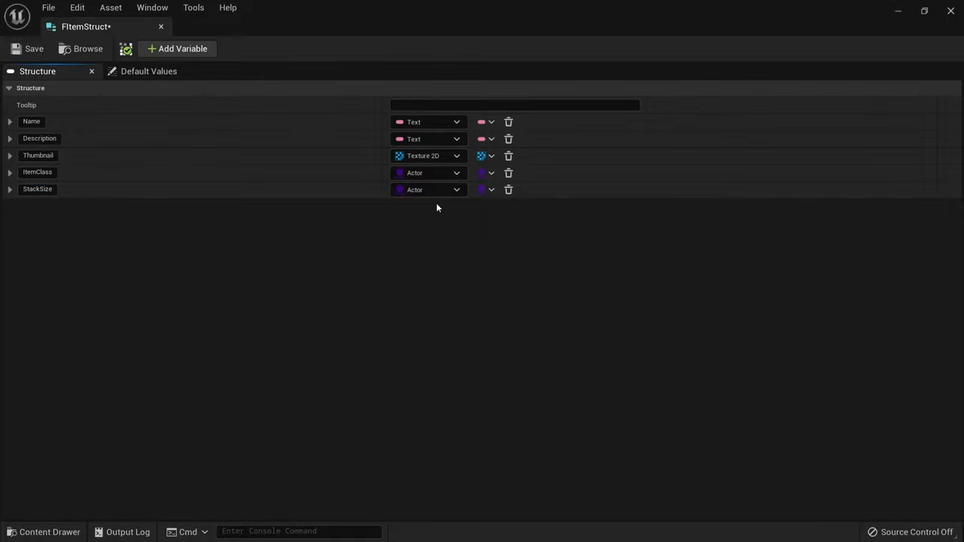
pyautogui.click(429, 190)
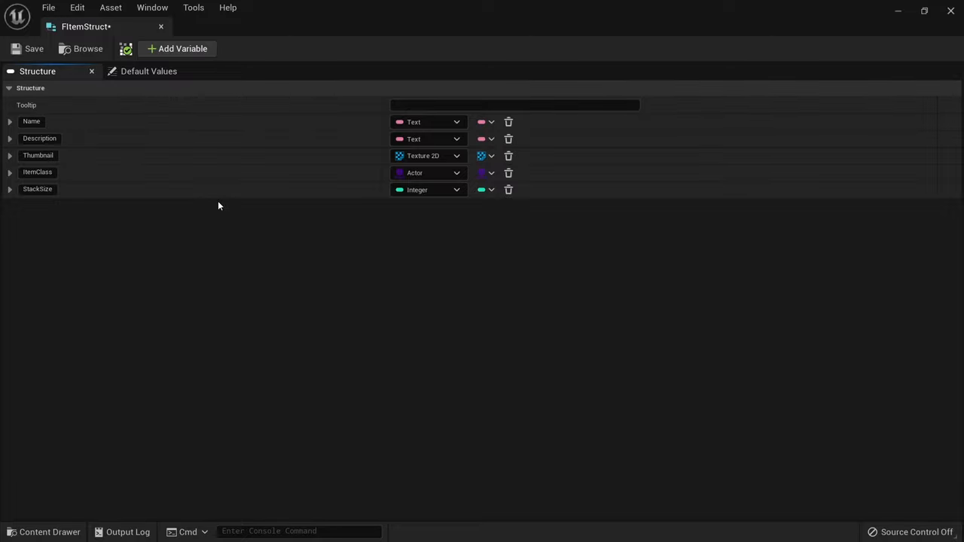
pyautogui.moveTo(247, 366)
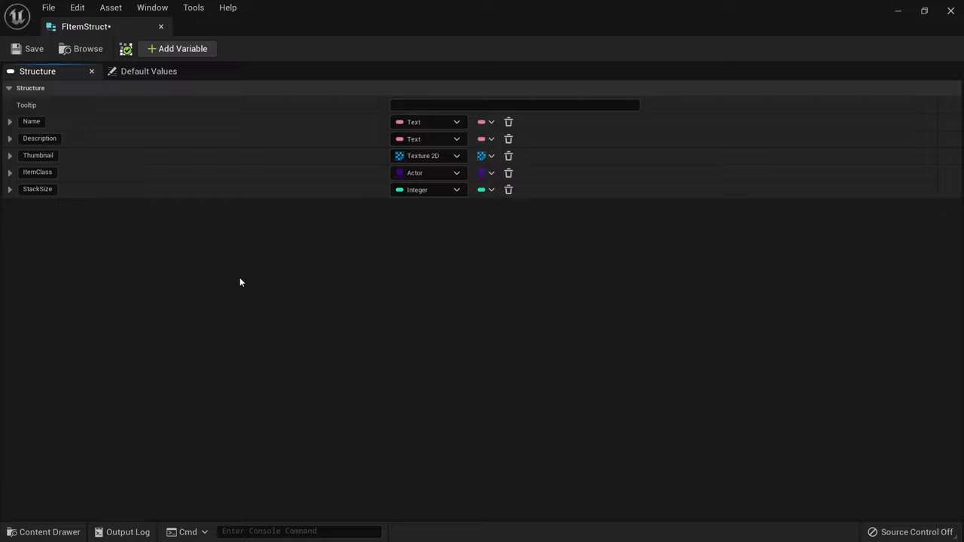
pyautogui.moveTo(34, 48)
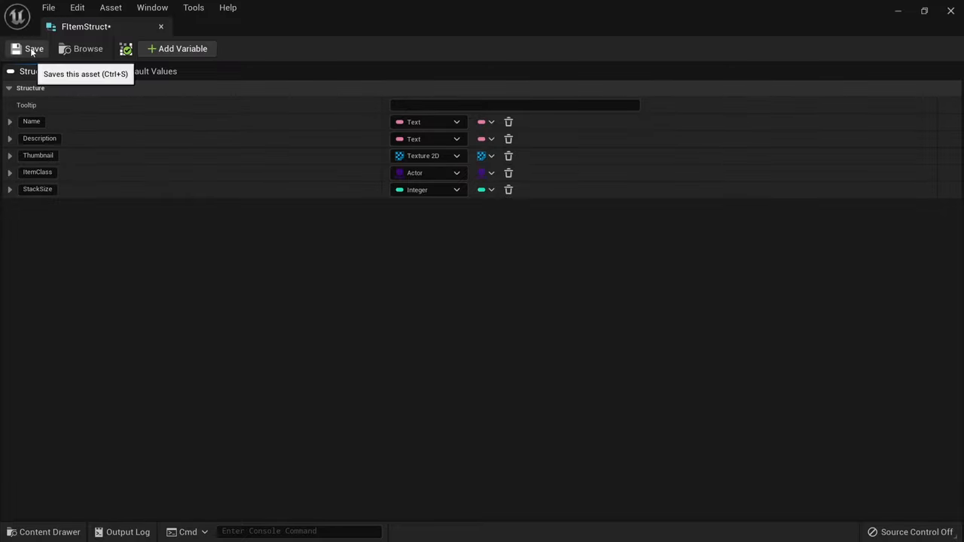
pyautogui.click(30, 48)
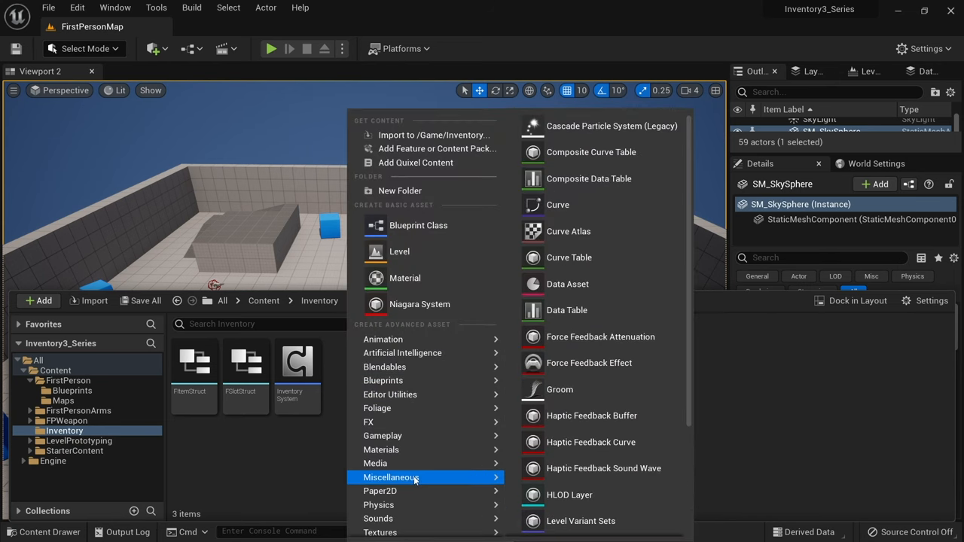
# Create the Item_Data data table with FItemStruct as the row structure and open it.
pyautogui.click(567, 309)
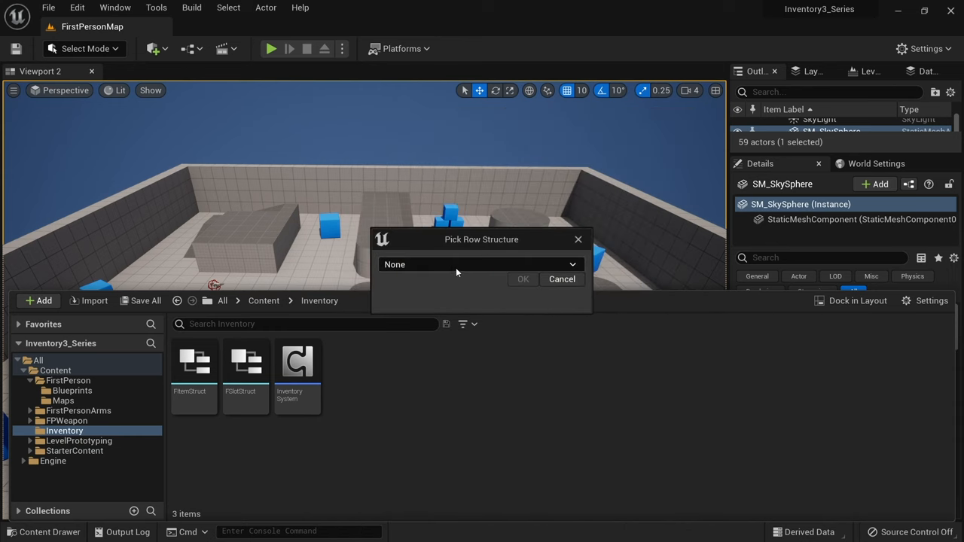
pyautogui.click(480, 264)
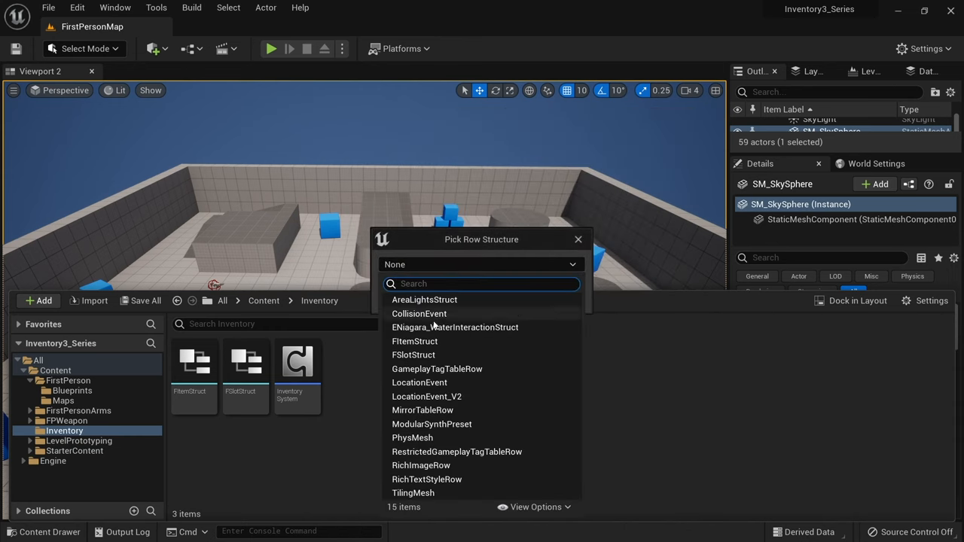
pyautogui.click(414, 341)
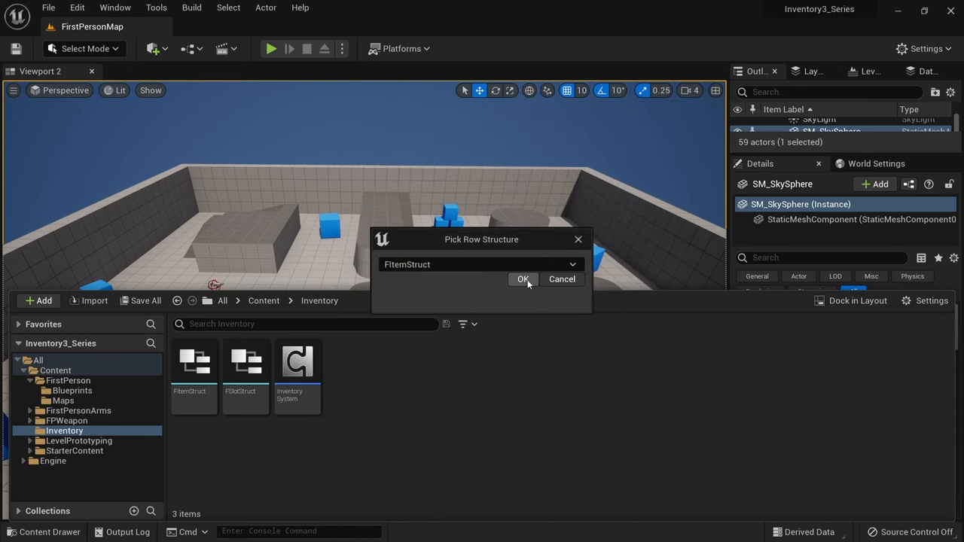
pyautogui.click(522, 279)
pyautogui.write('tem_Data')
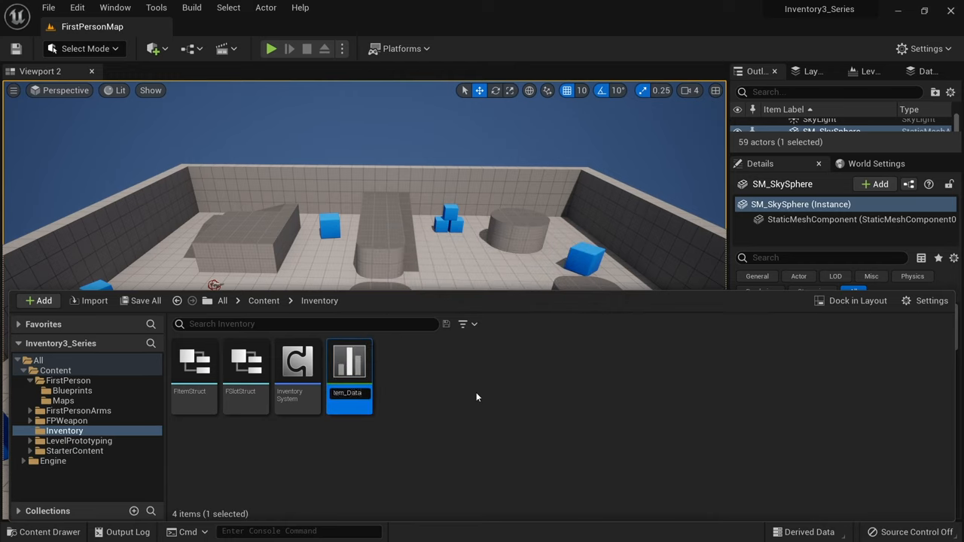
pyautogui.moveTo(349, 369)
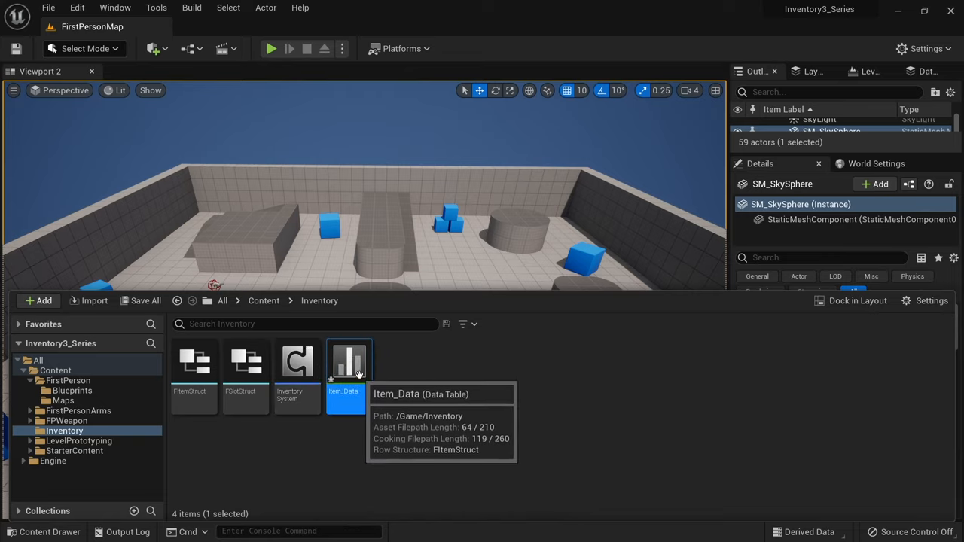
pyautogui.doubleClick(344, 364)
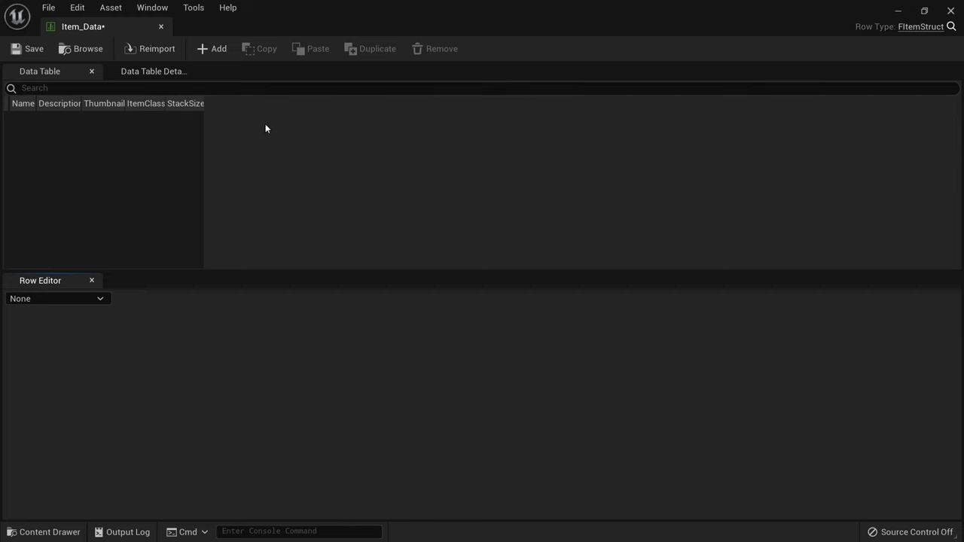
pyautogui.moveTo(337, 152)
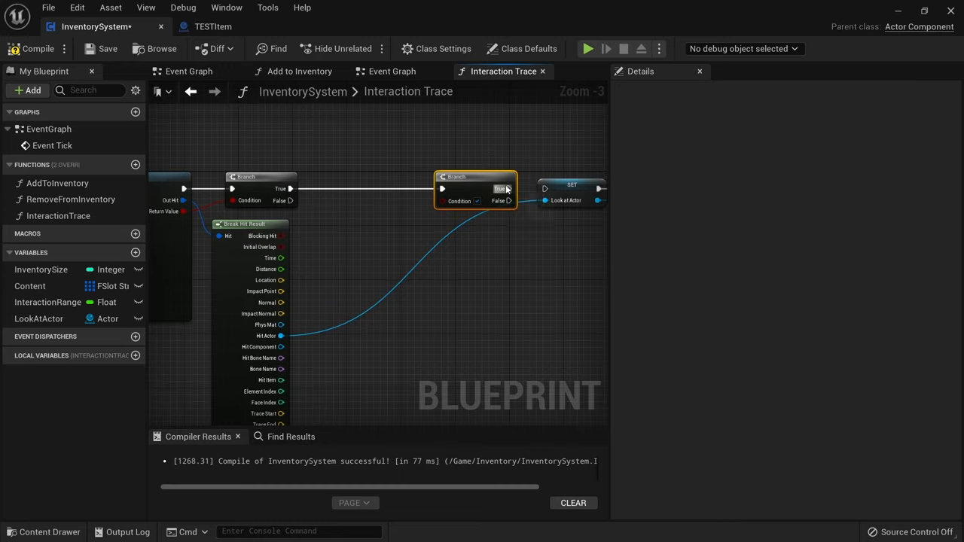
# Launch a play session of FirstPersonMap from the level editor toolbar.
pyautogui.click(587, 49)
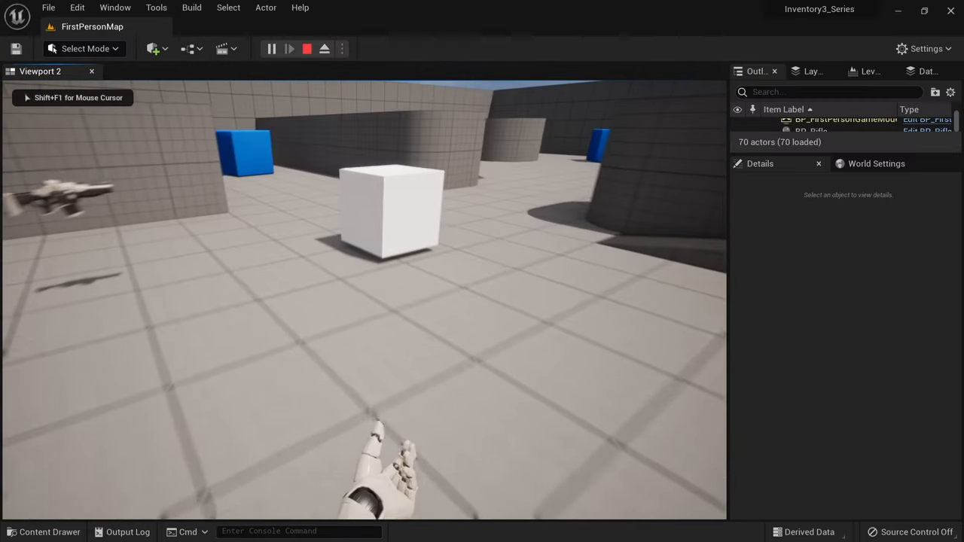